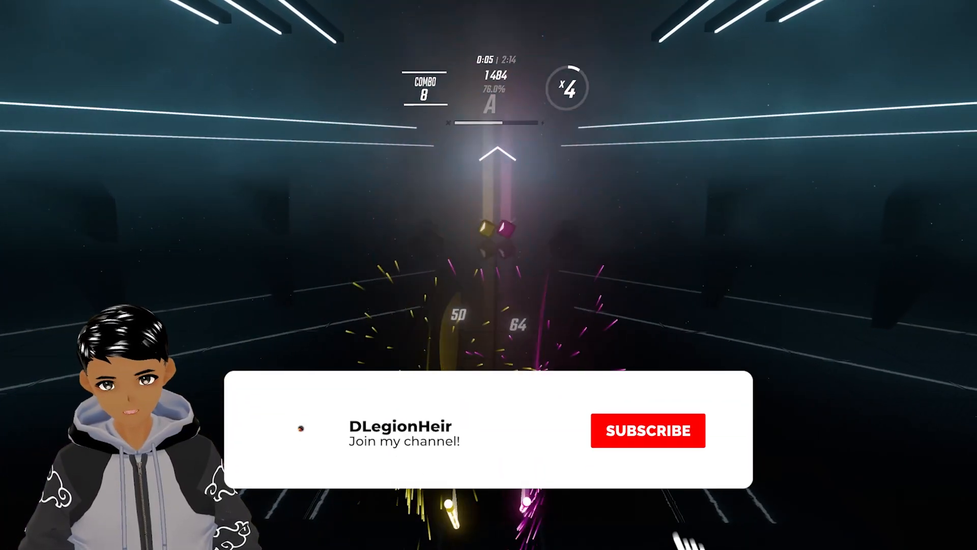
Leave the current song and return to the Beat Saber main menu
left_click(648, 430)
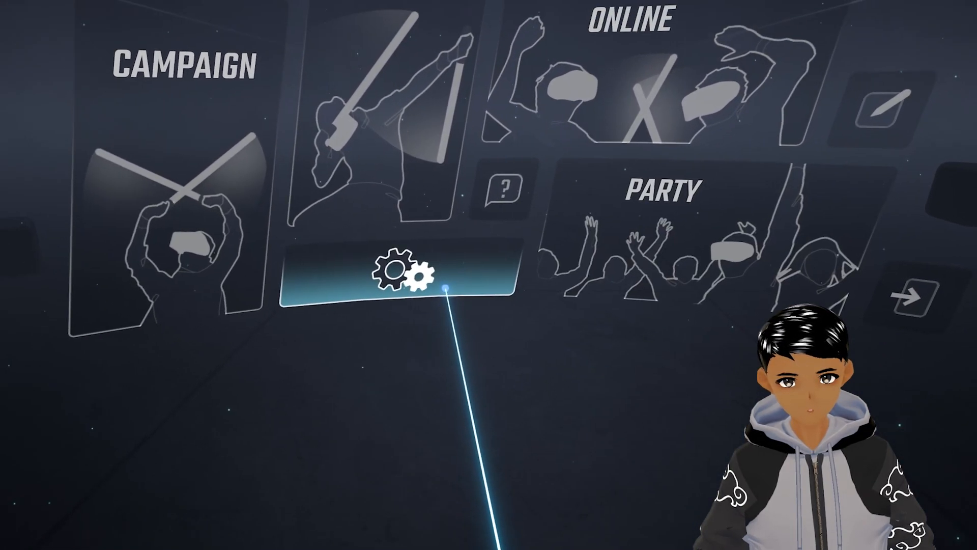
View the game's Smooth Camera settings page to confirm the feature is off
left_click(404, 268)
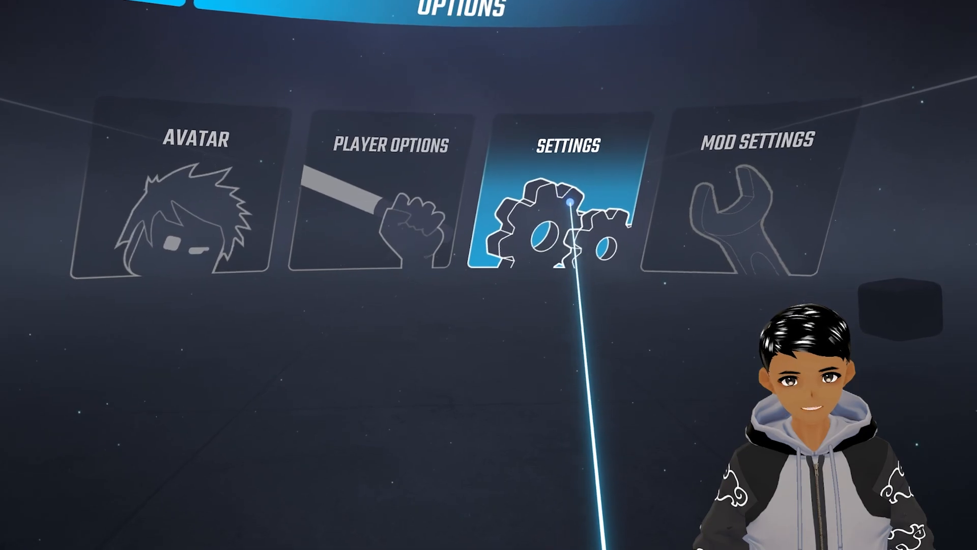
left_click(569, 199)
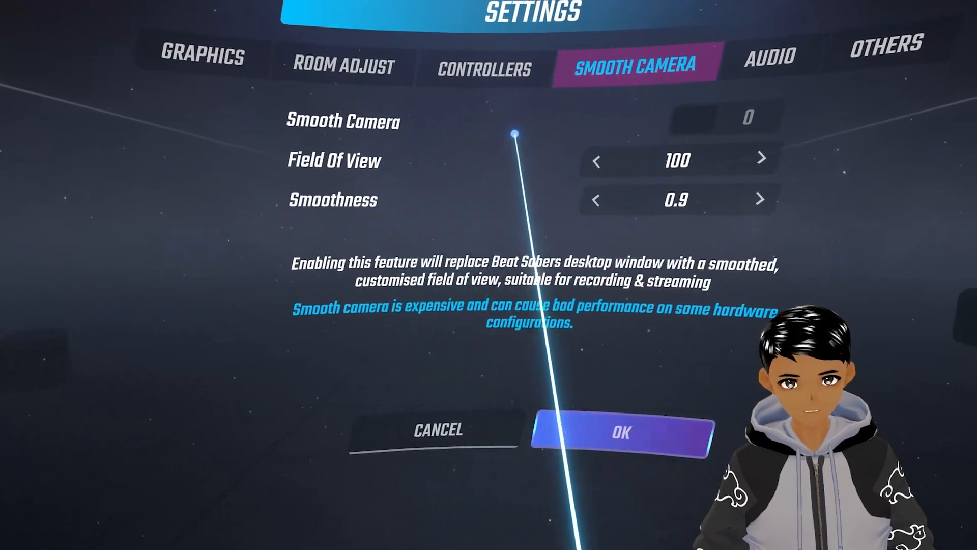
left_click(619, 431)
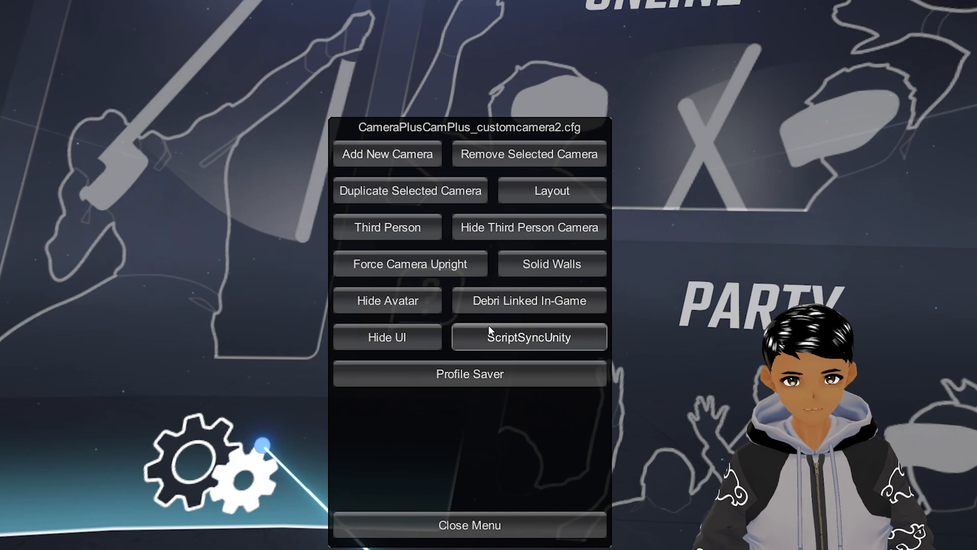
mouse_move(411, 191)
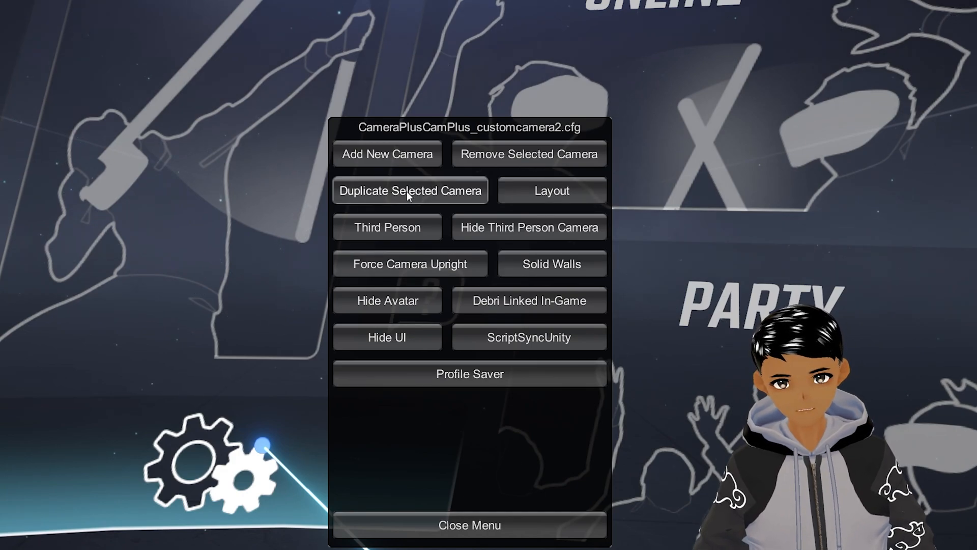
mouse_move(387, 185)
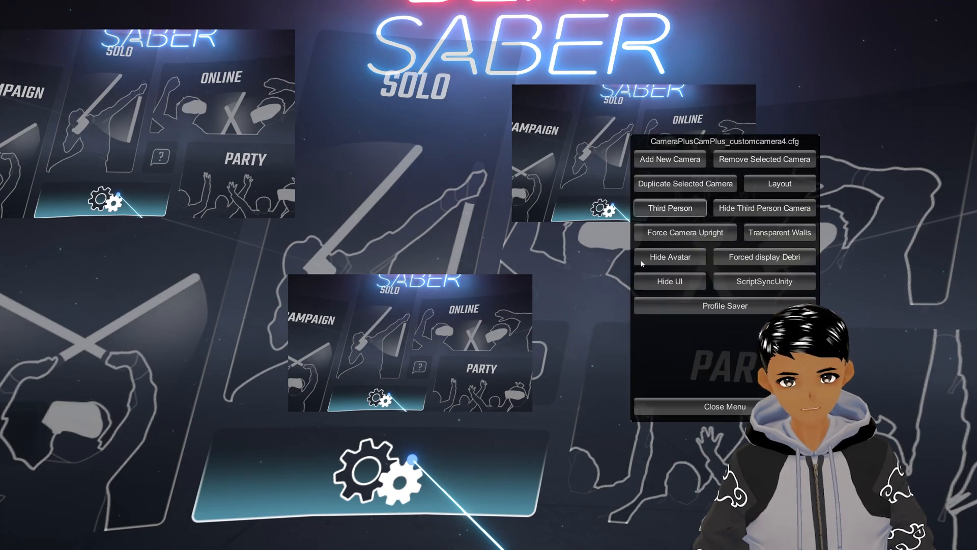
Close camera 4's options and the Camera Plus menu, leaving two extra camera views overlaid
left_click(724, 407)
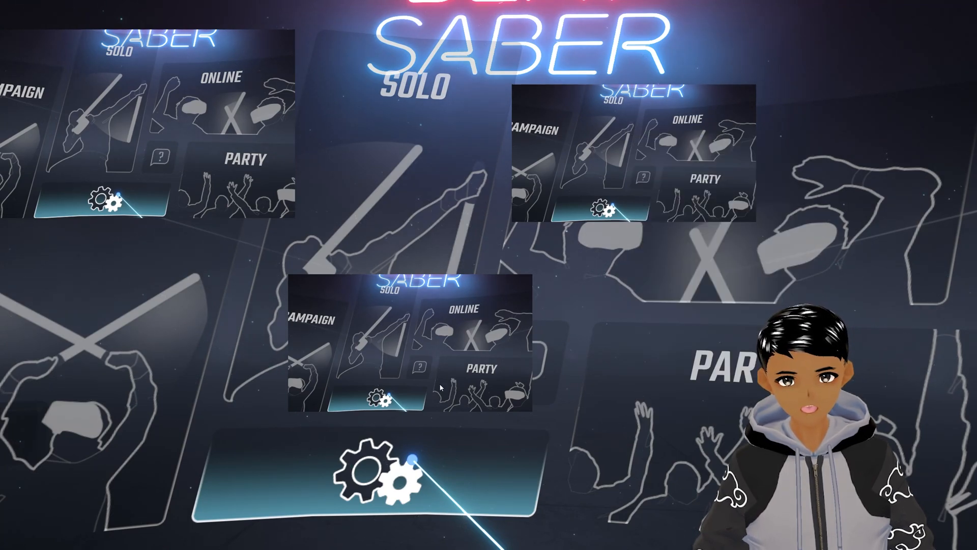
left_click(367, 465)
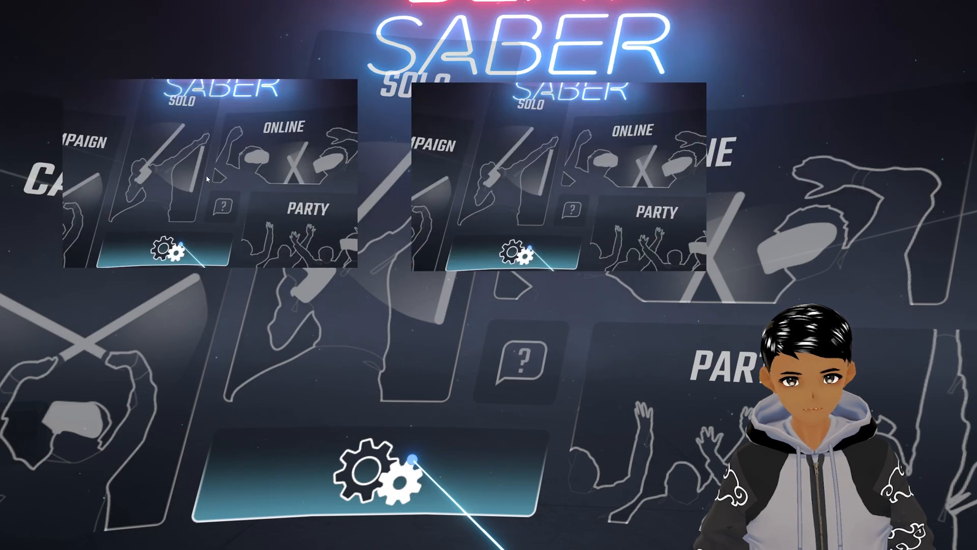
Set camera 1 to third-person and turn off Force Camera Upright on camera 2
left_click(174, 249)
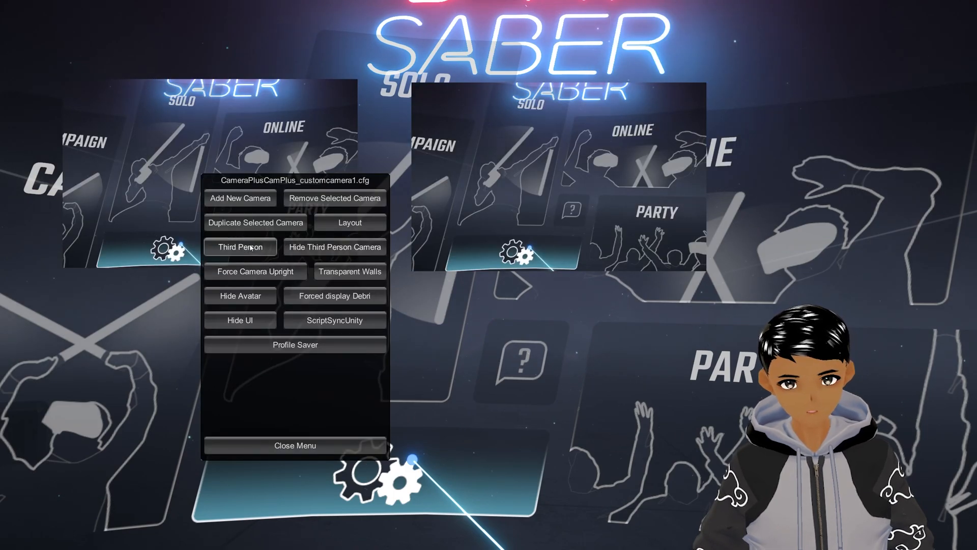
left_click(295, 445)
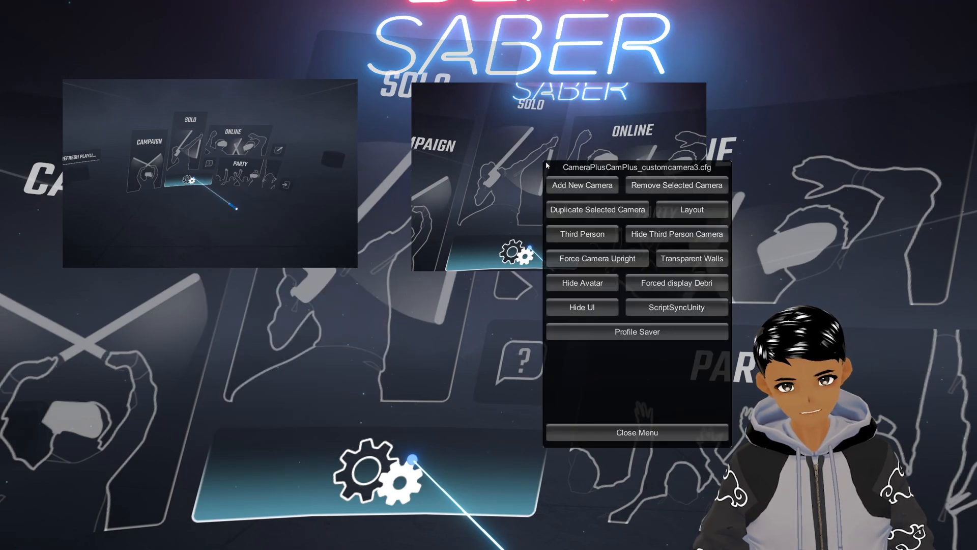
left_click(581, 234)
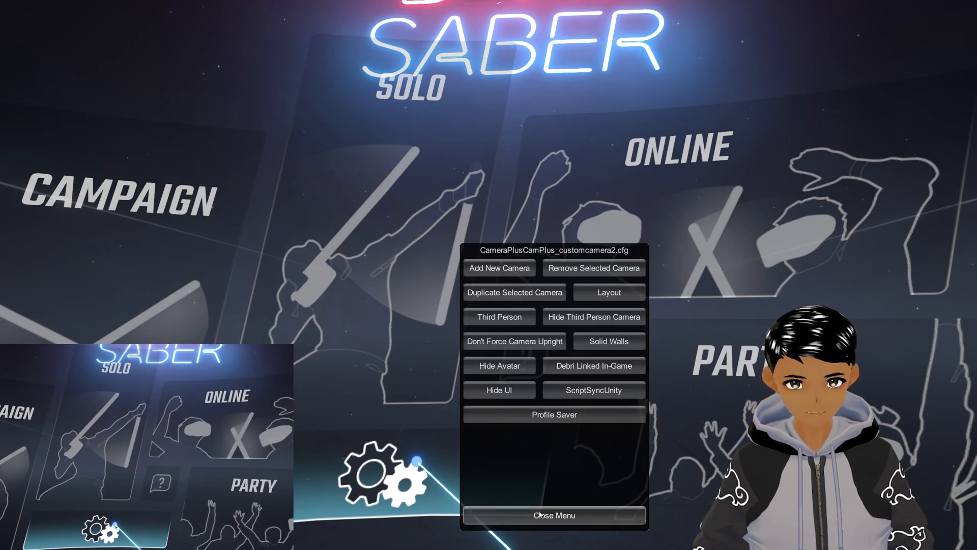
left_click(554, 515)
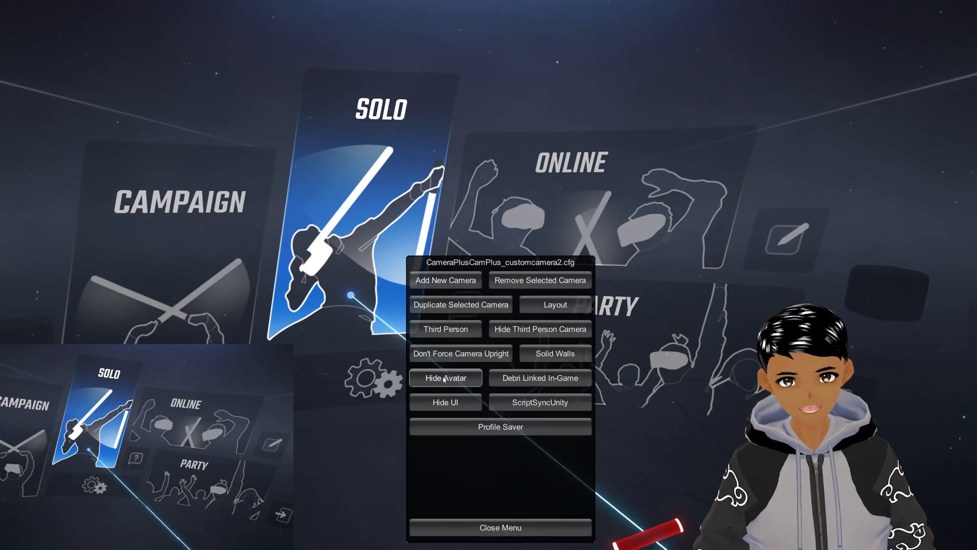
Toggle Hide Avatar on camera 2 and then show the avatar again
left_click(445, 377)
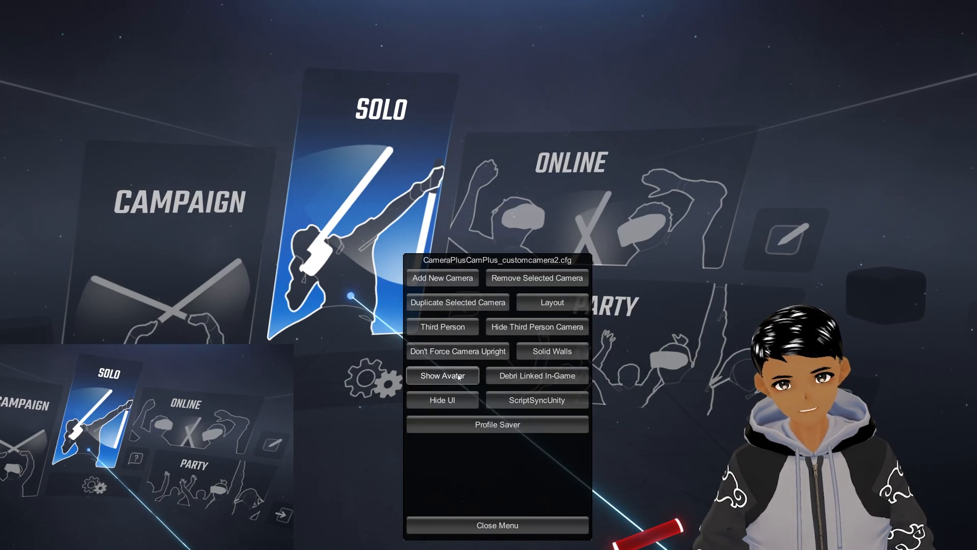
left_click(497, 525)
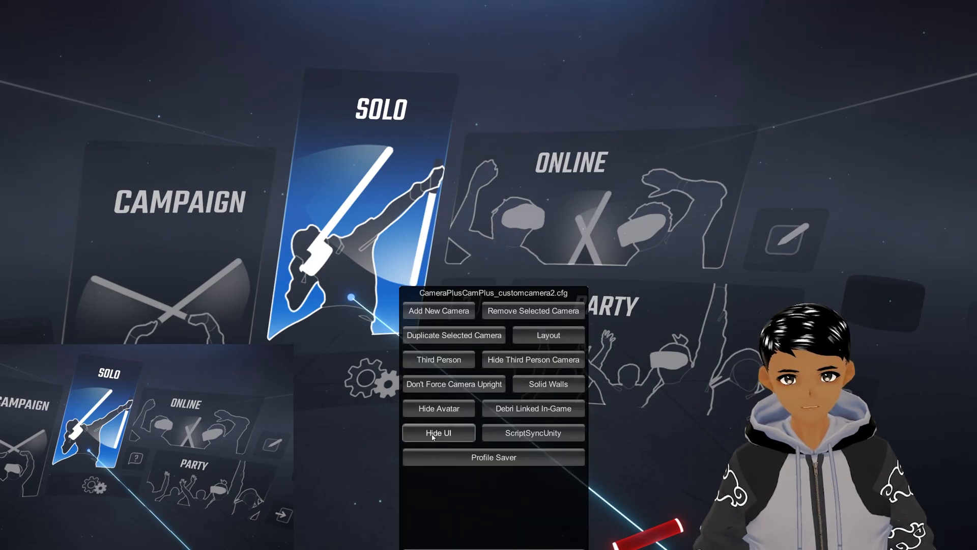
Switch camera 2 to 360 third-person and show its third-person camera
left_click(438, 433)
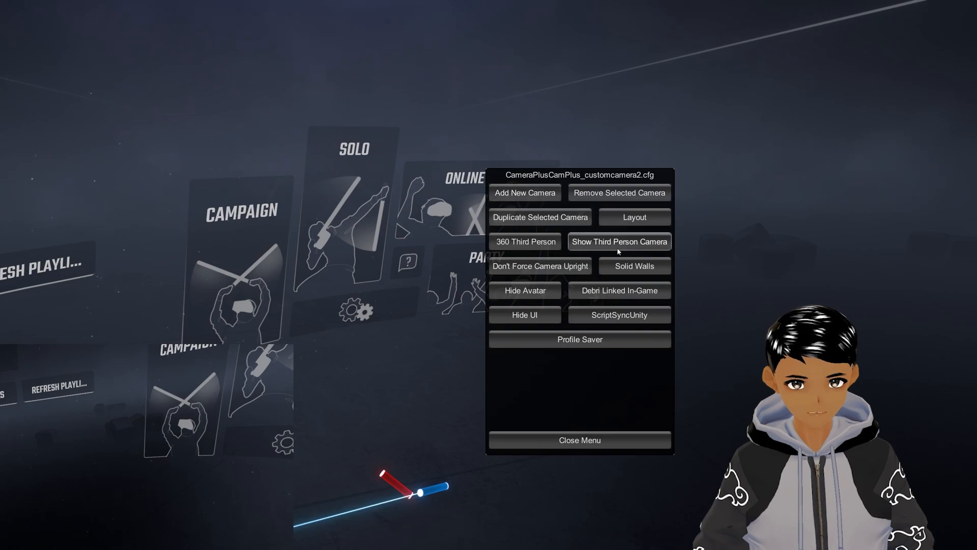
left_click(578, 440)
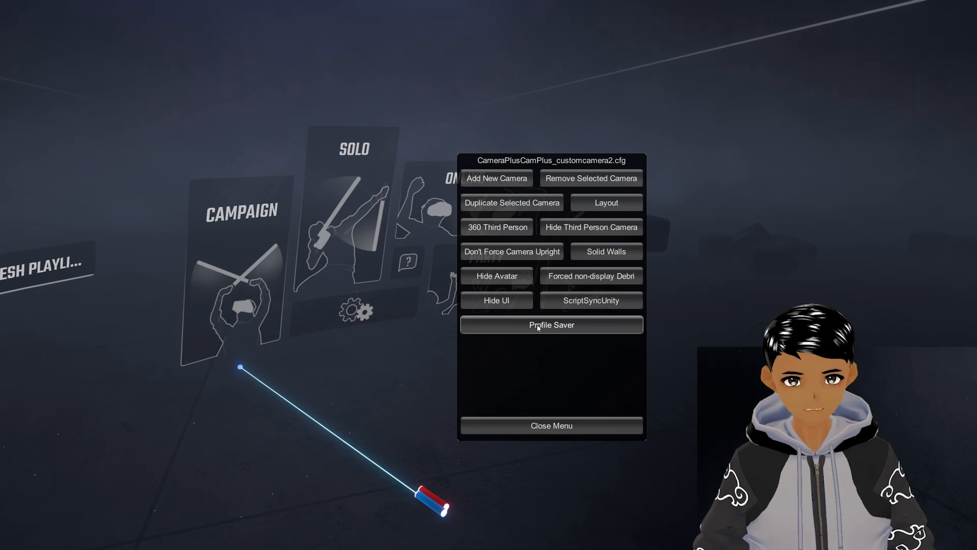
Save the current camera setup as new profile CameraPlusProfile5 via the Profile Saver
left_click(551, 325)
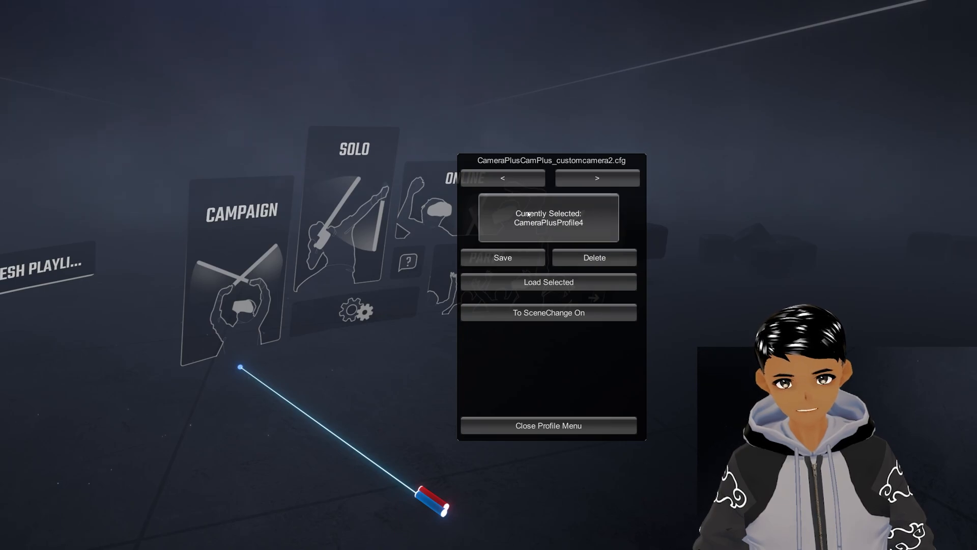
left_click(597, 179)
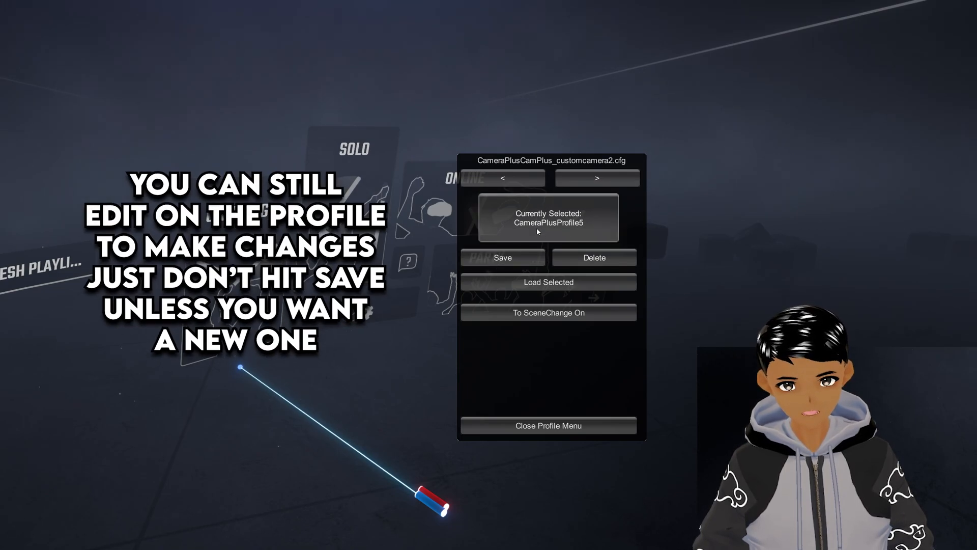
mouse_move(638, 282)
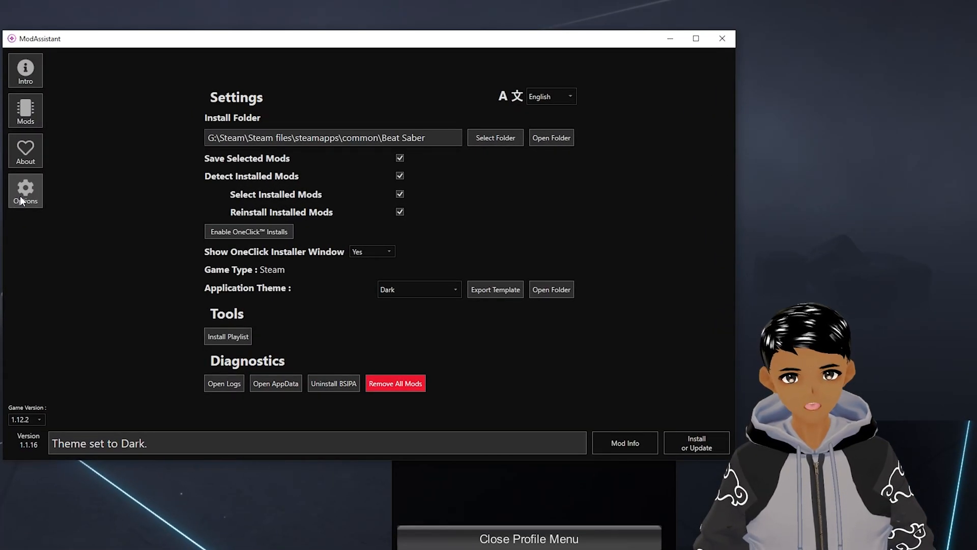
In the game's UserData .cameraplus Profiles folder, rename CameraPlusProfile5 to 'camera test tutorial'
left_click(551, 137)
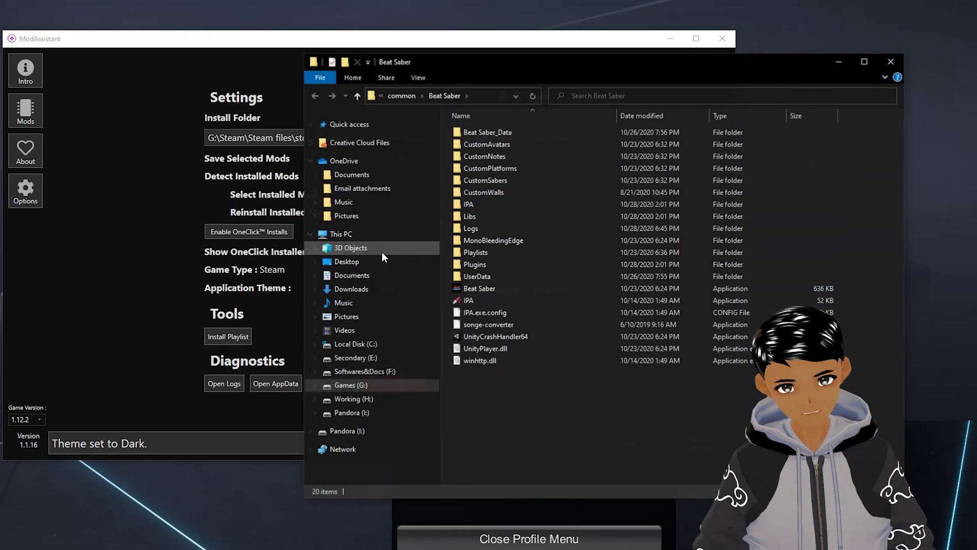
double_click(476, 276)
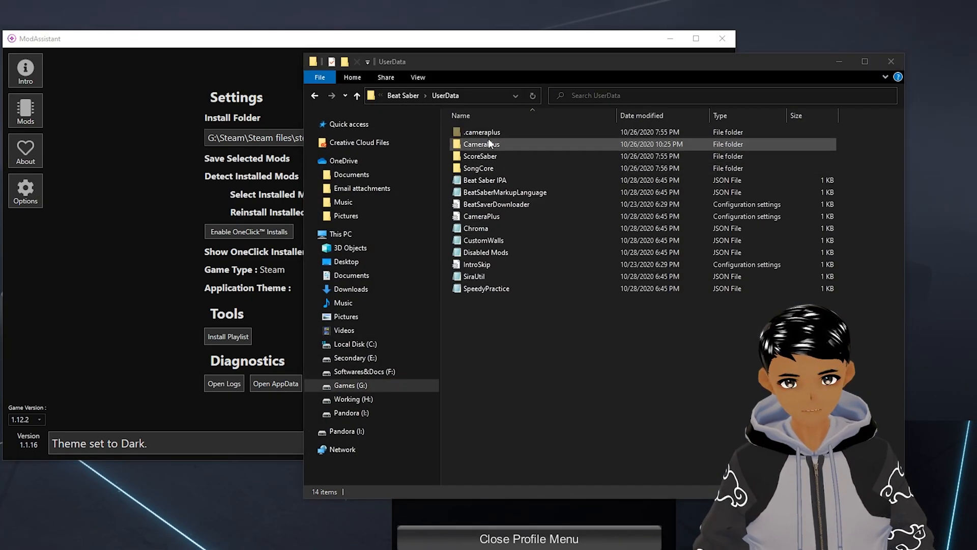
double_click(481, 131)
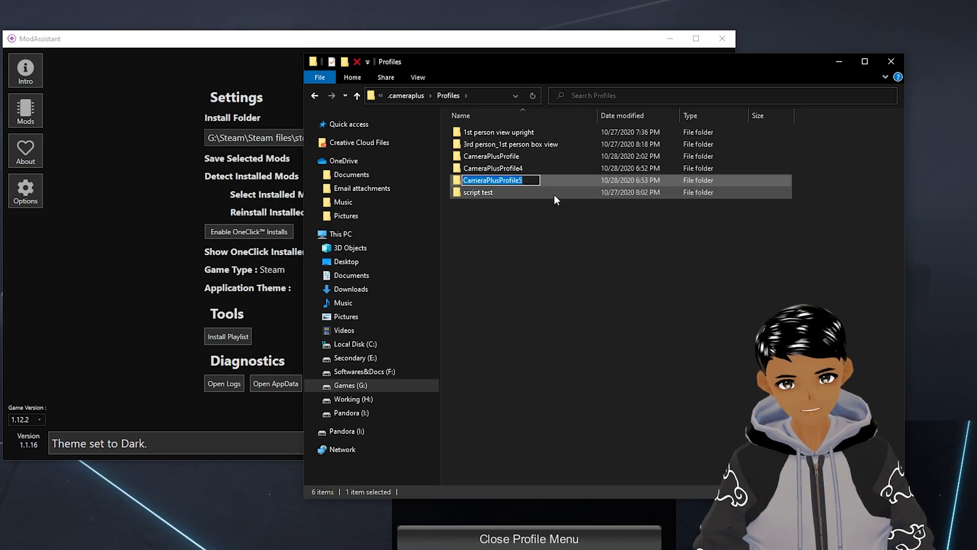
type("camera test tutorial")
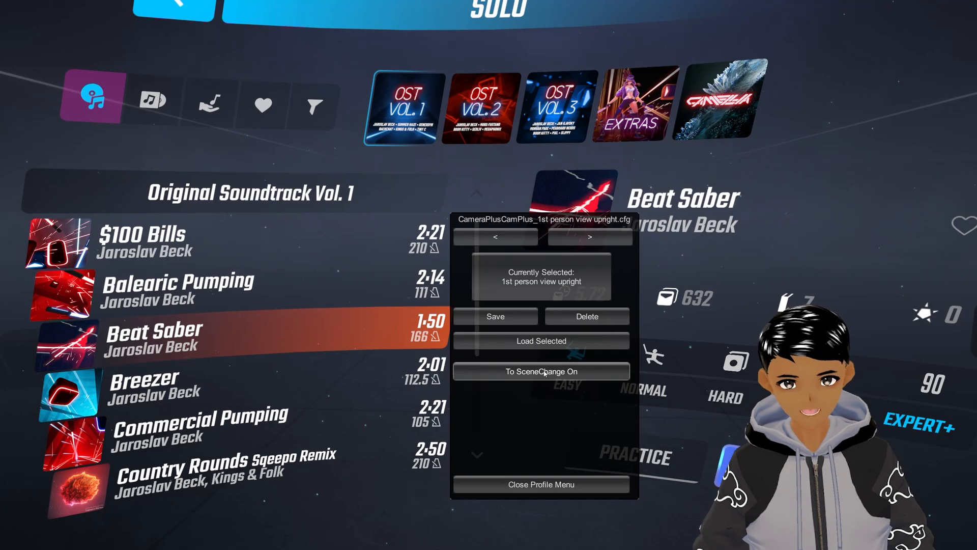
Make '1st person view upright' the profile for both the menu scene and the game scene
left_click(541, 370)
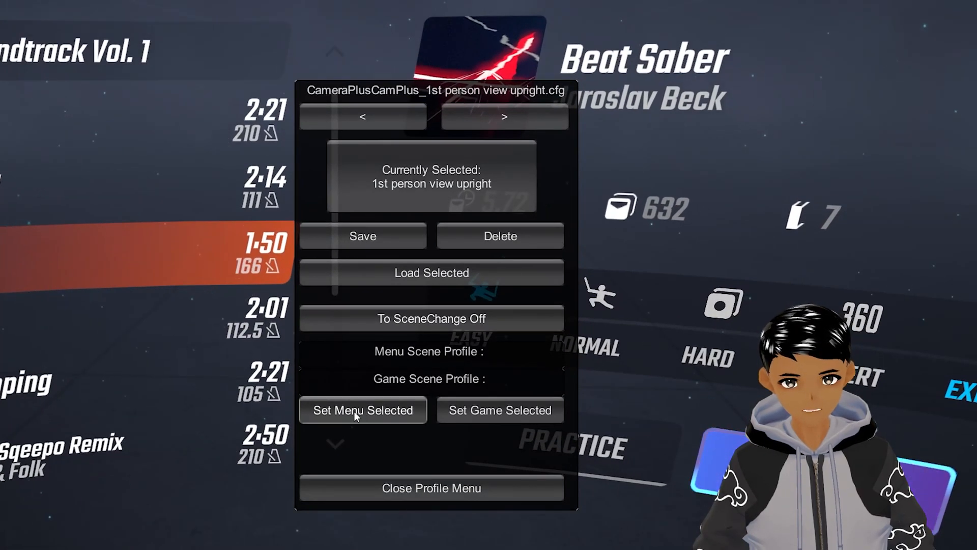
left_click(362, 410)
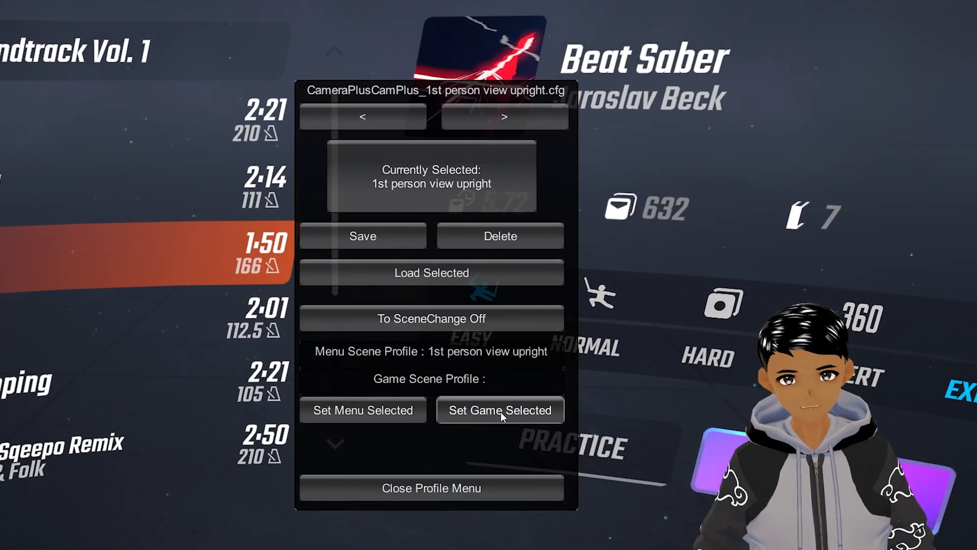
left_click(499, 411)
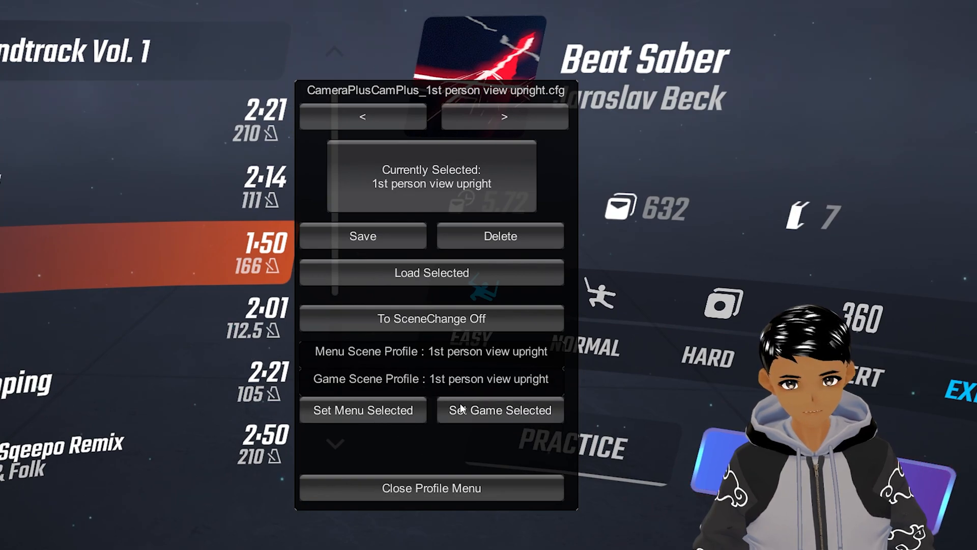
Step to the next saved profile, close the profile settings and return to camera 2's menu
left_click(504, 116)
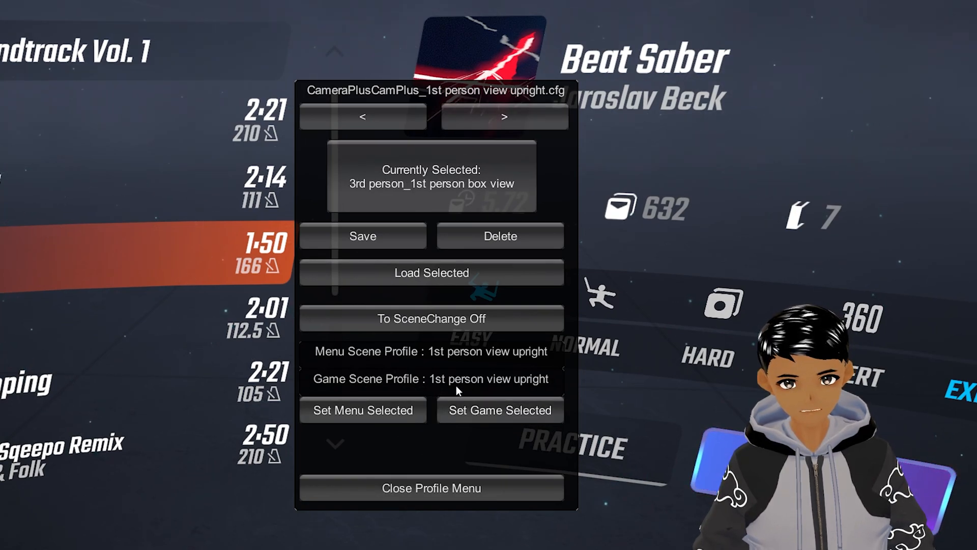
left_click(500, 410)
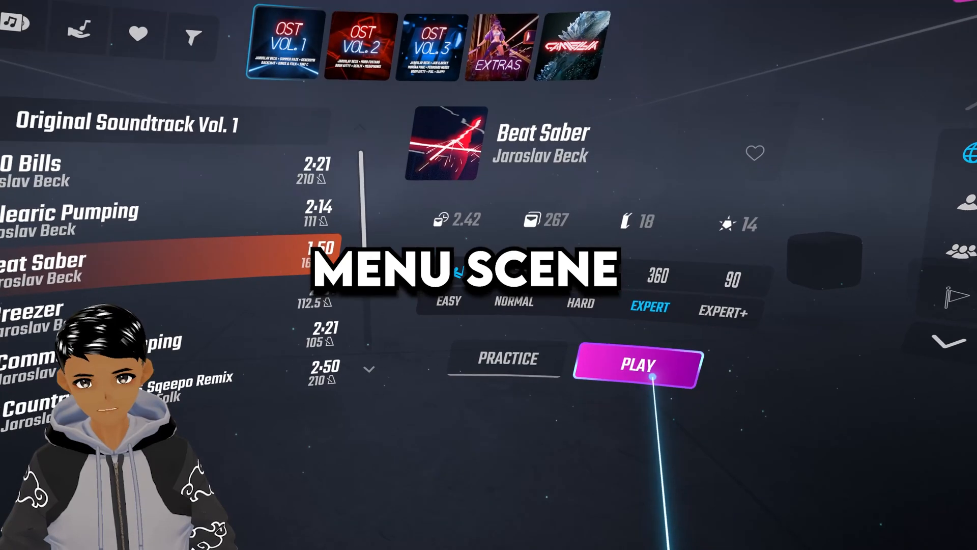
left_click(637, 363)
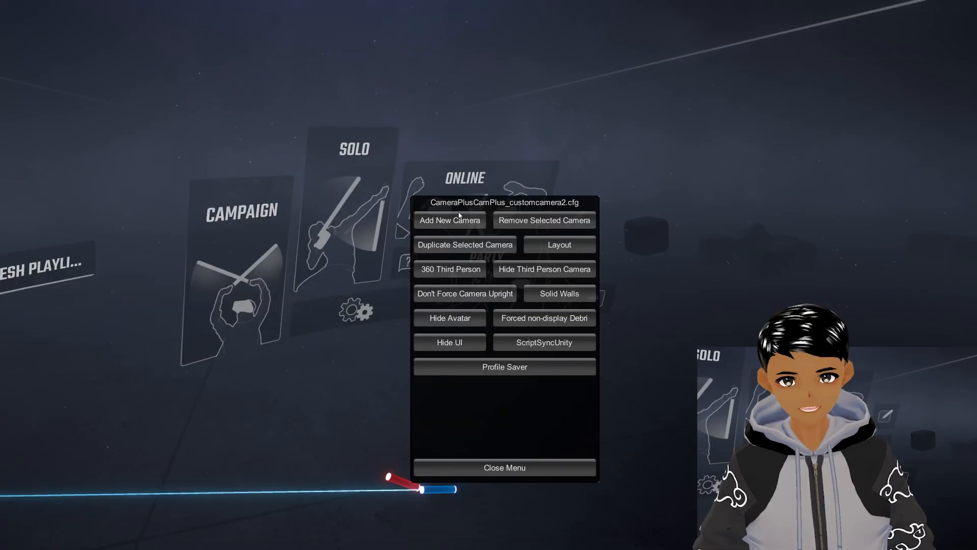
Try customcamera2's field of view around 55 and its render scale, returning both to their original values
left_click(558, 244)
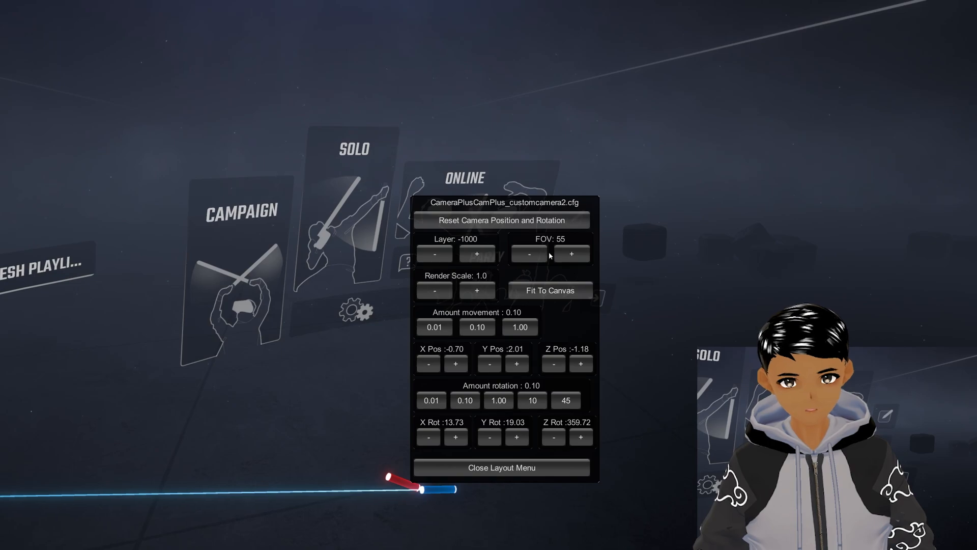
left_click(571, 254)
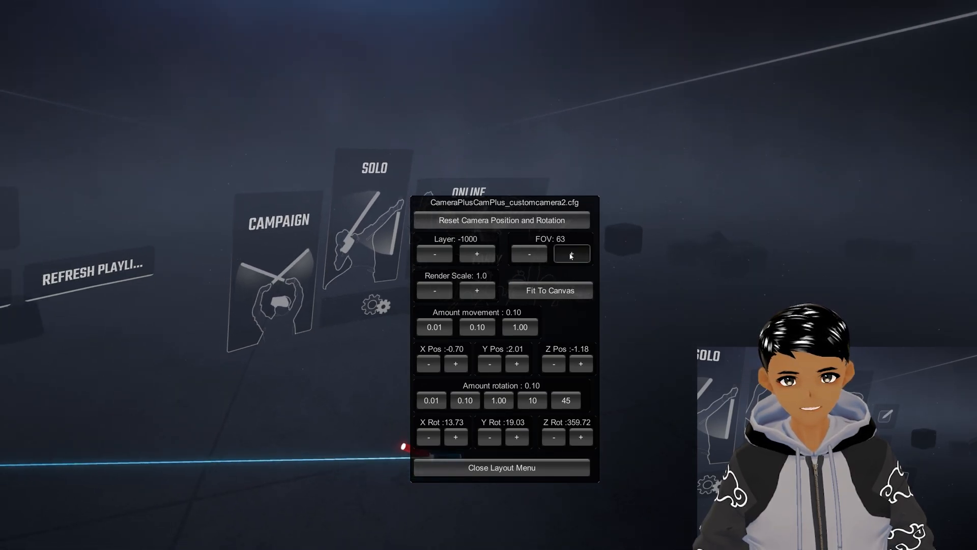
left_click(530, 253)
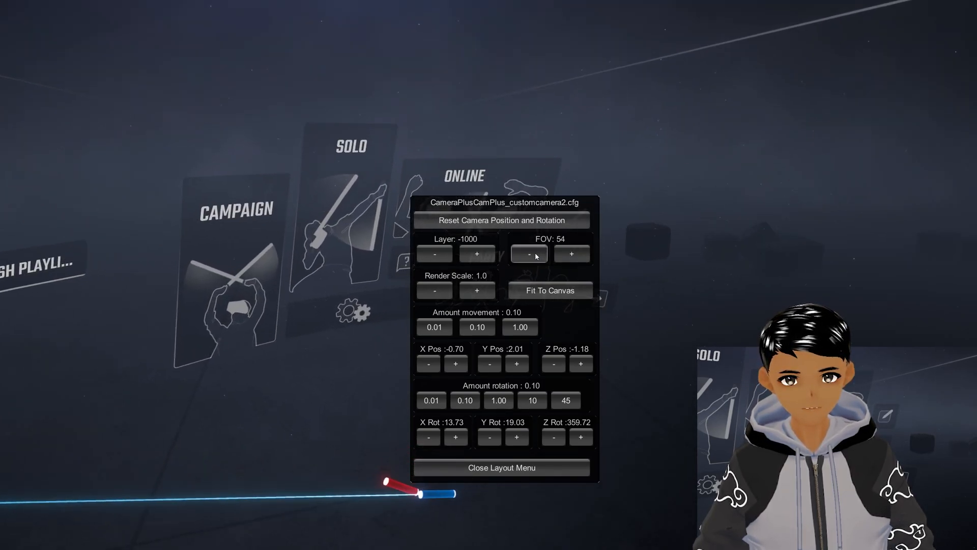
left_click(570, 254)
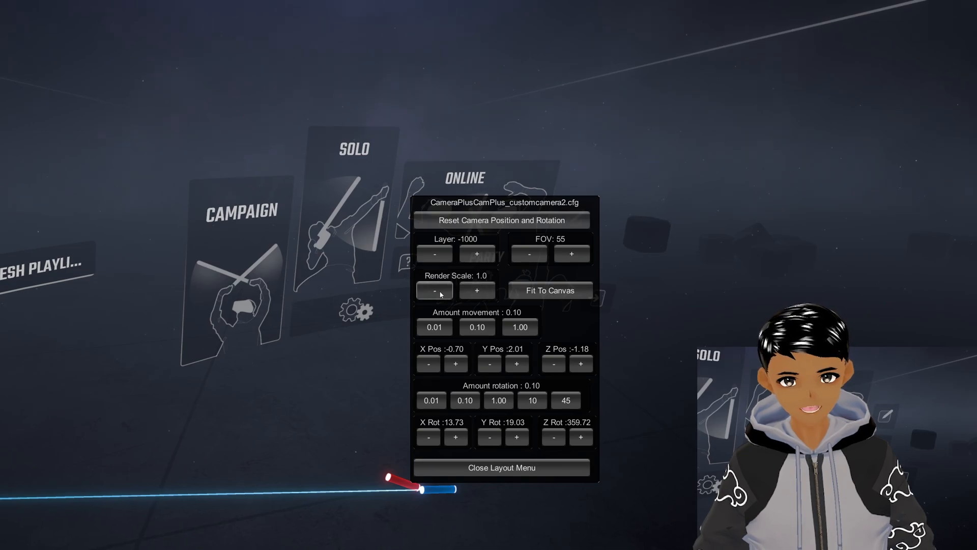
left_click(435, 290)
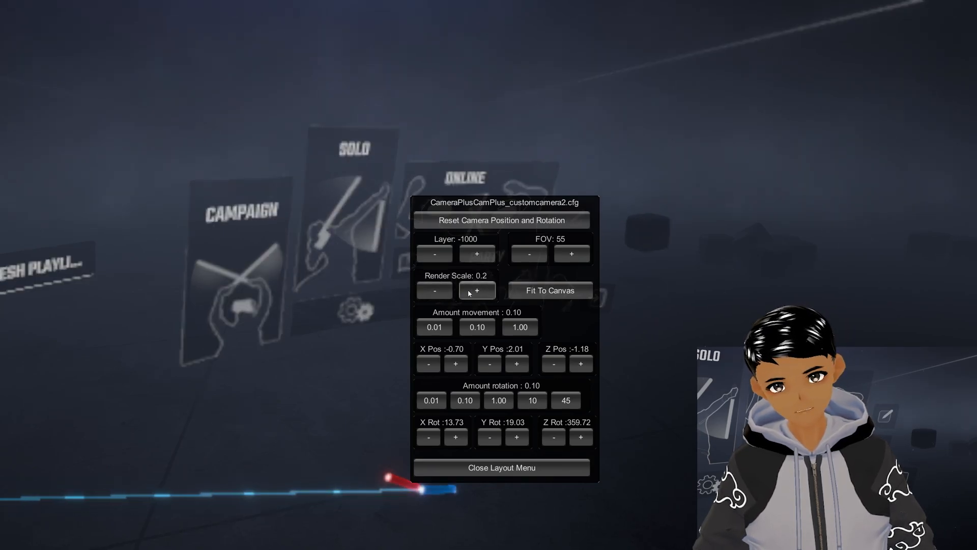
left_click(476, 290)
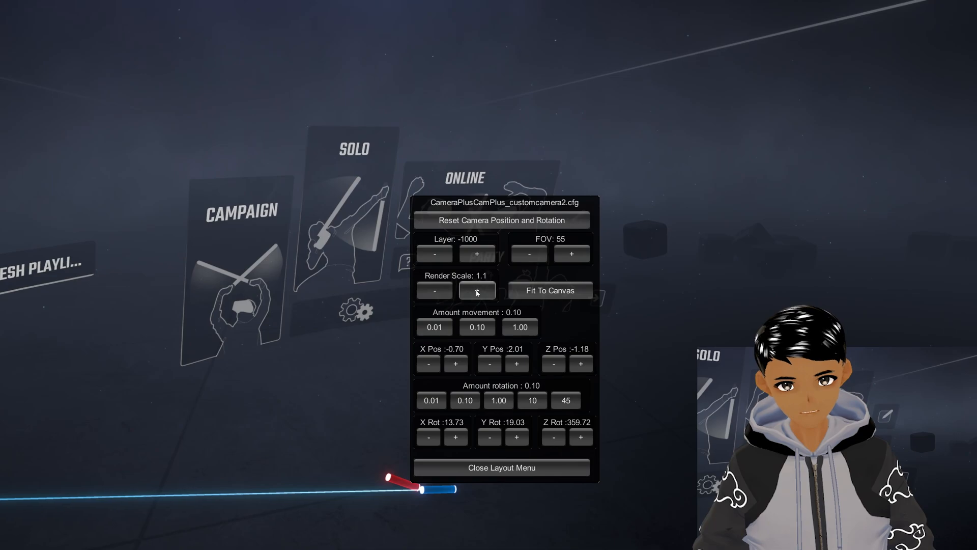
left_click(478, 290)
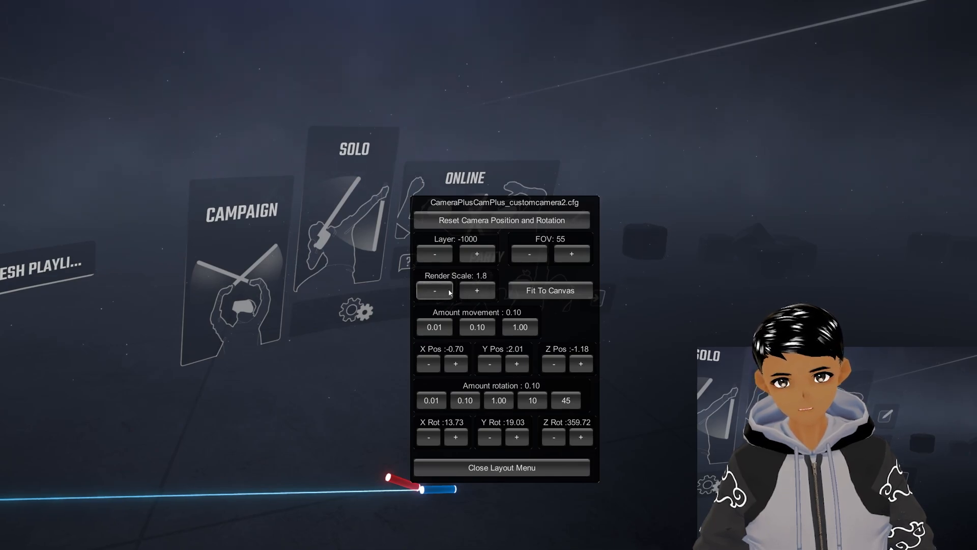
left_click(434, 290)
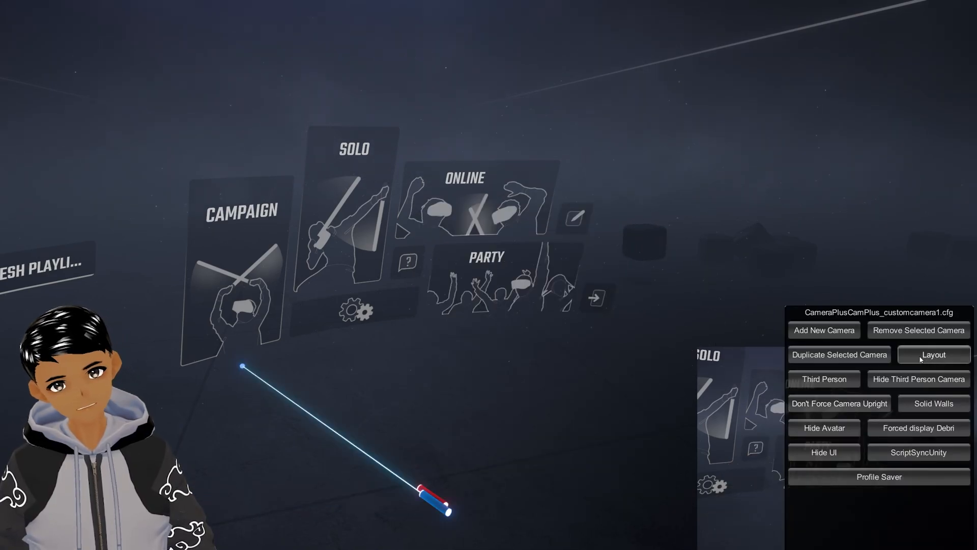
Toggle Fit To Canvas on customcamera1 and return it to its small window
left_click(934, 355)
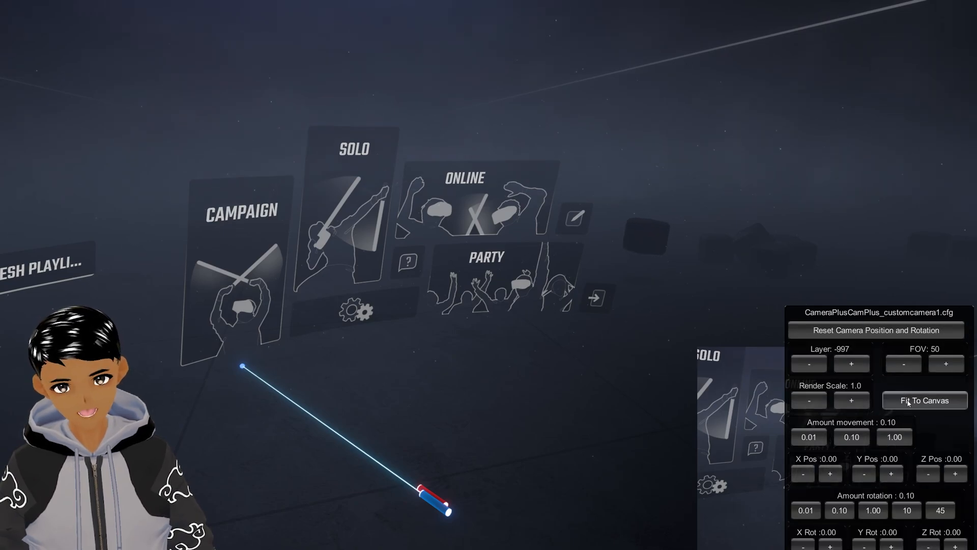
left_click(924, 401)
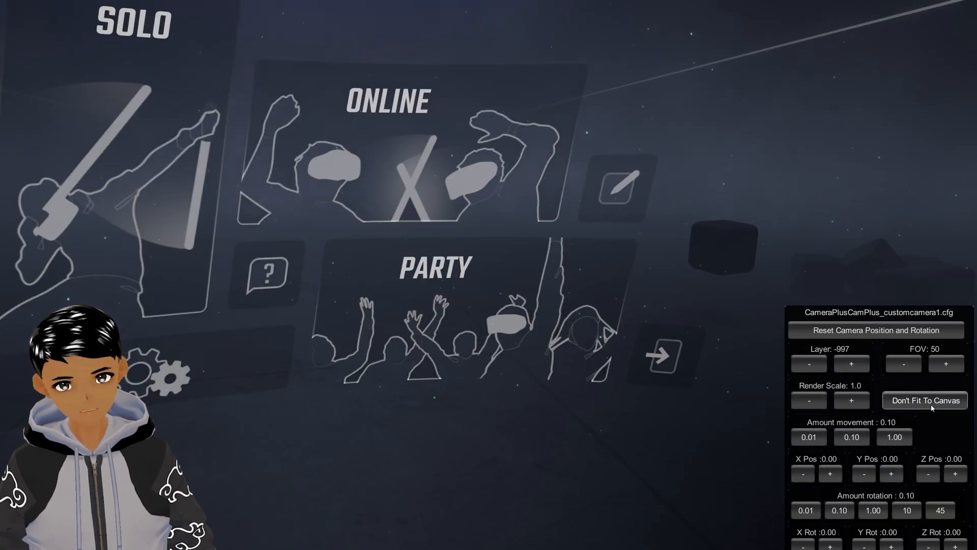
left_click(924, 399)
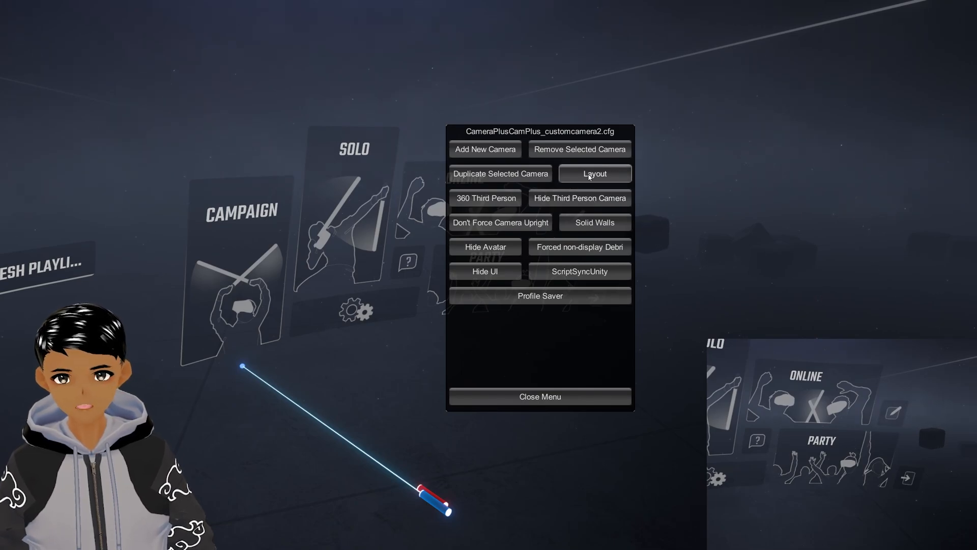
Nudge customcamera2's position and y/z rotation and choose 1.00 adjustment steps
left_click(593, 173)
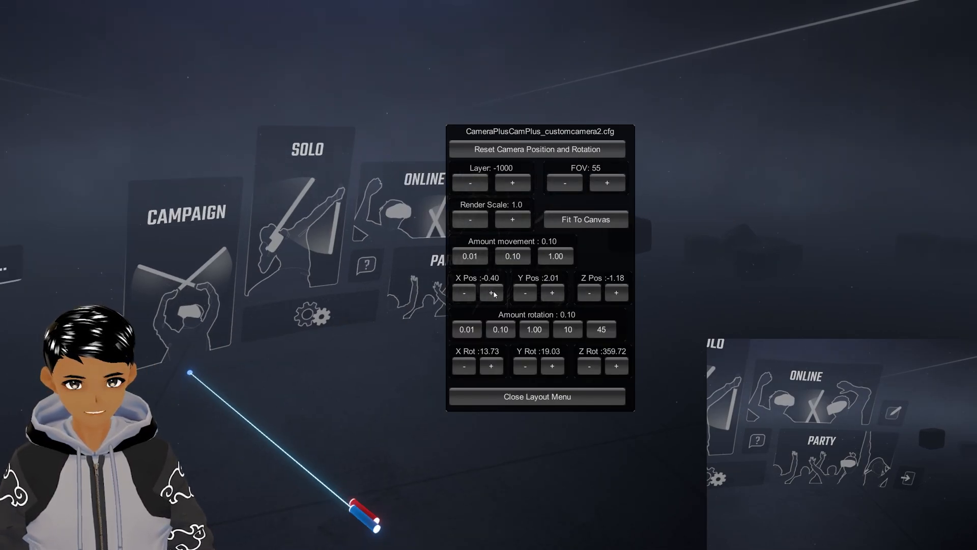
left_click(617, 292)
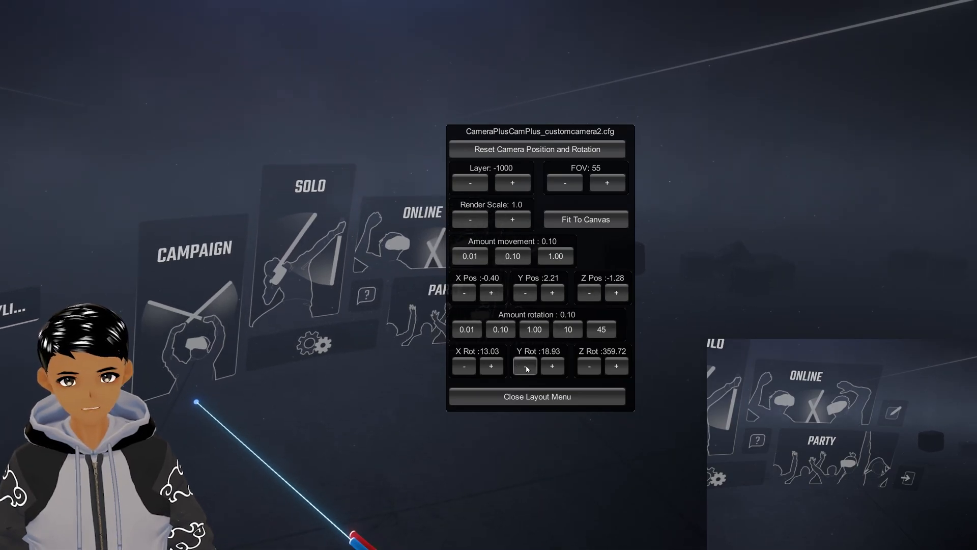
left_click(616, 365)
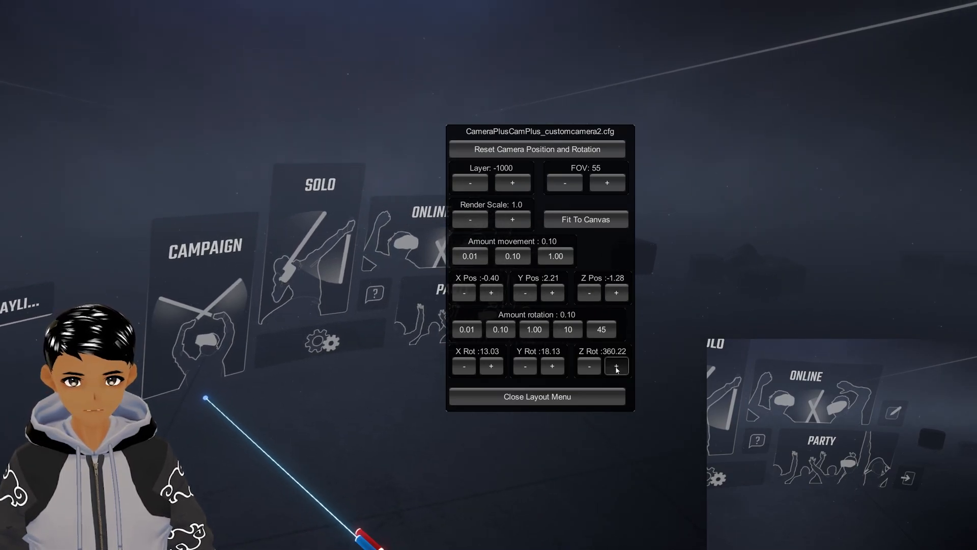
left_click(556, 256)
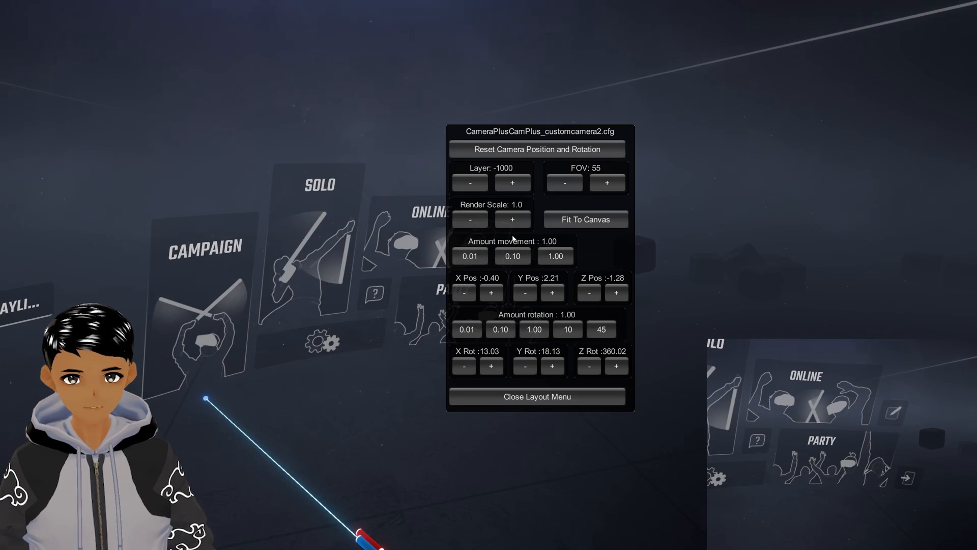
left_click(555, 255)
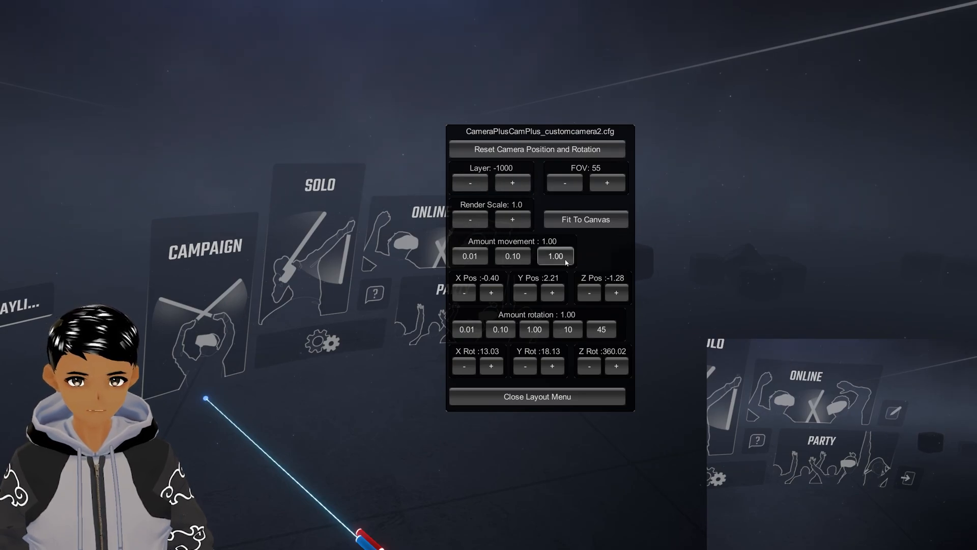
left_click(537, 396)
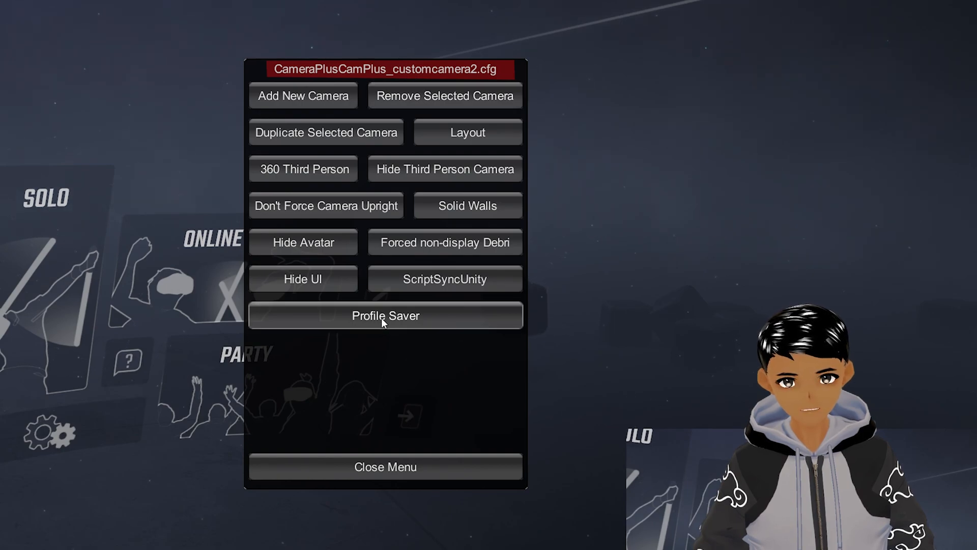
left_click(384, 316)
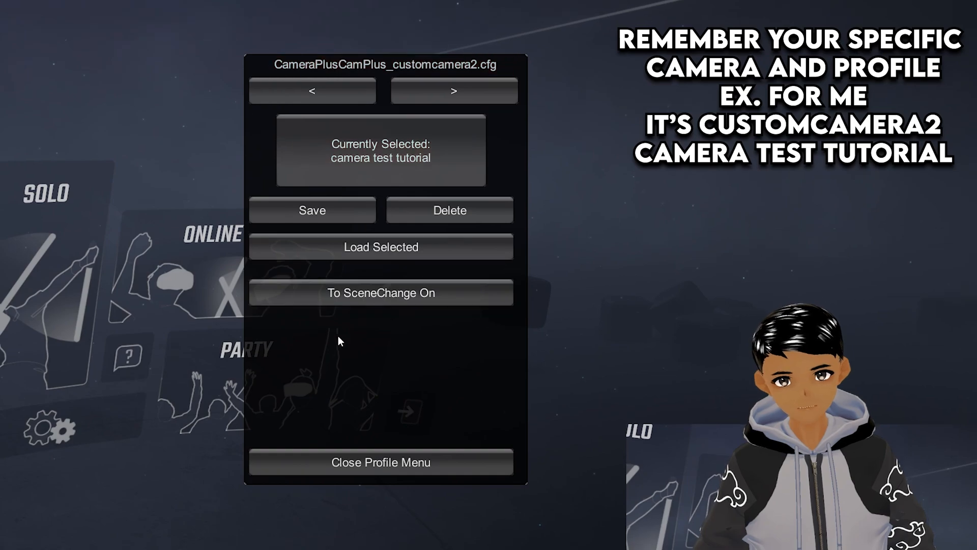
left_click(380, 462)
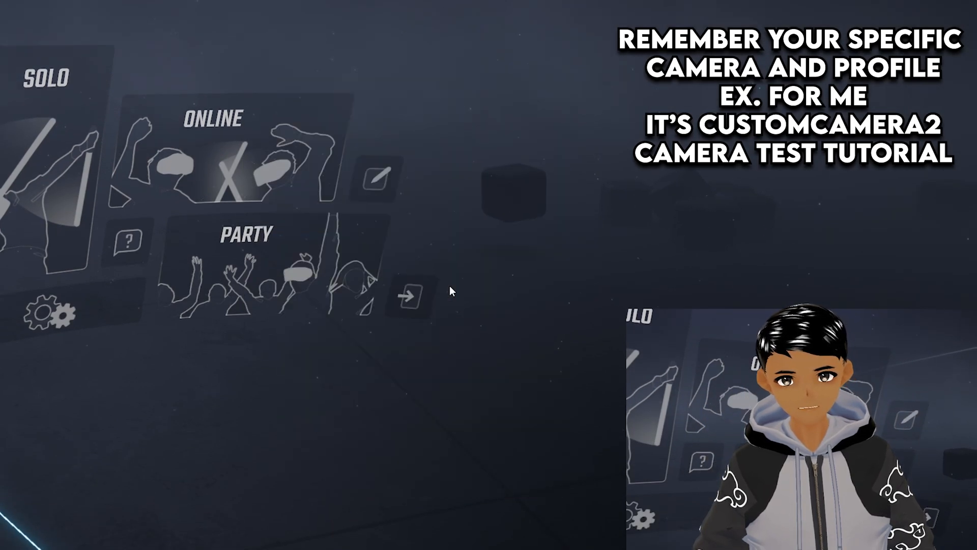
left_click(411, 294)
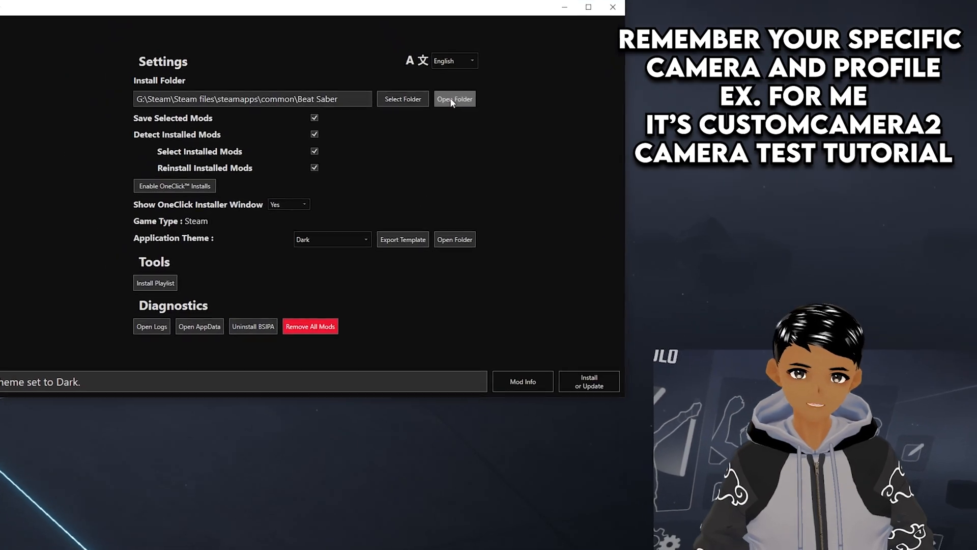
Navigate from the game's install folder into UserData > CameraPlus > Scripts
left_click(454, 98)
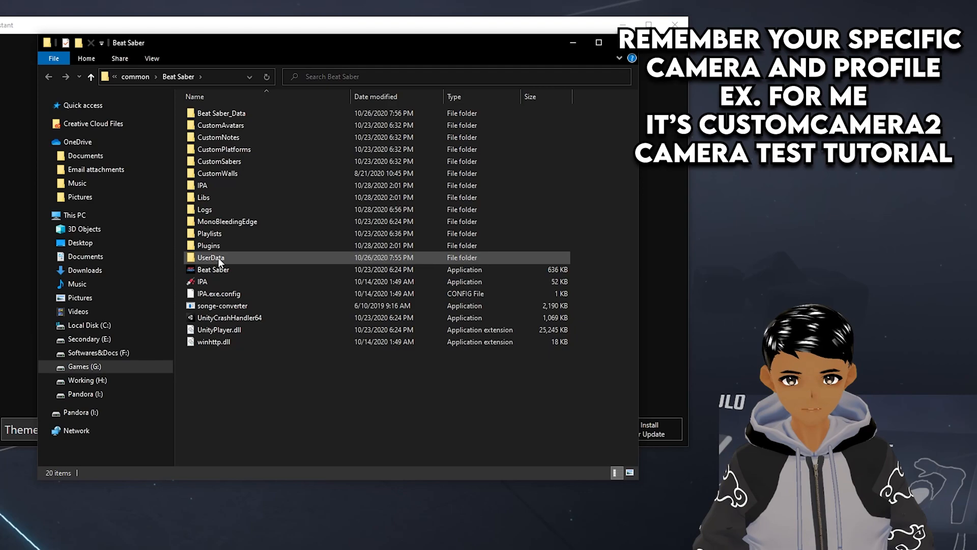
double_click(211, 258)
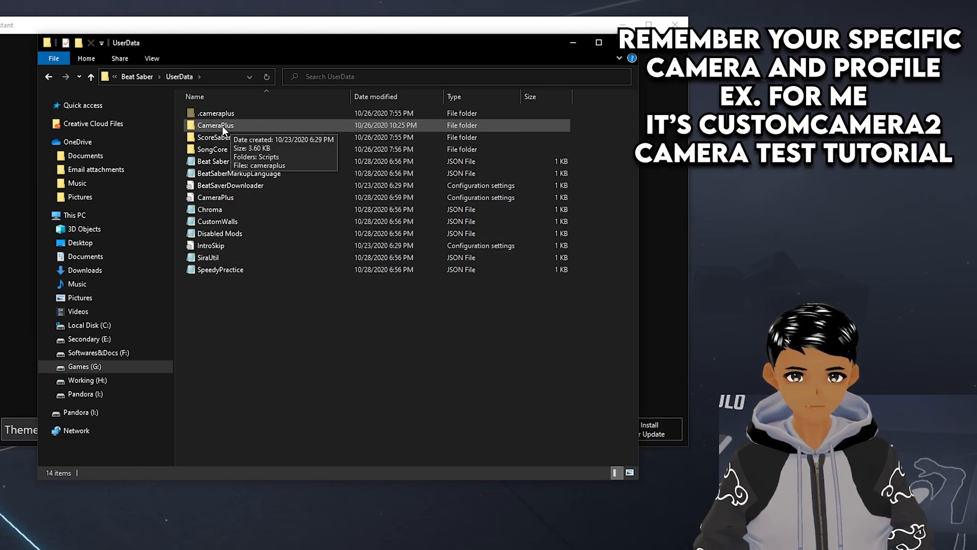
double_click(215, 125)
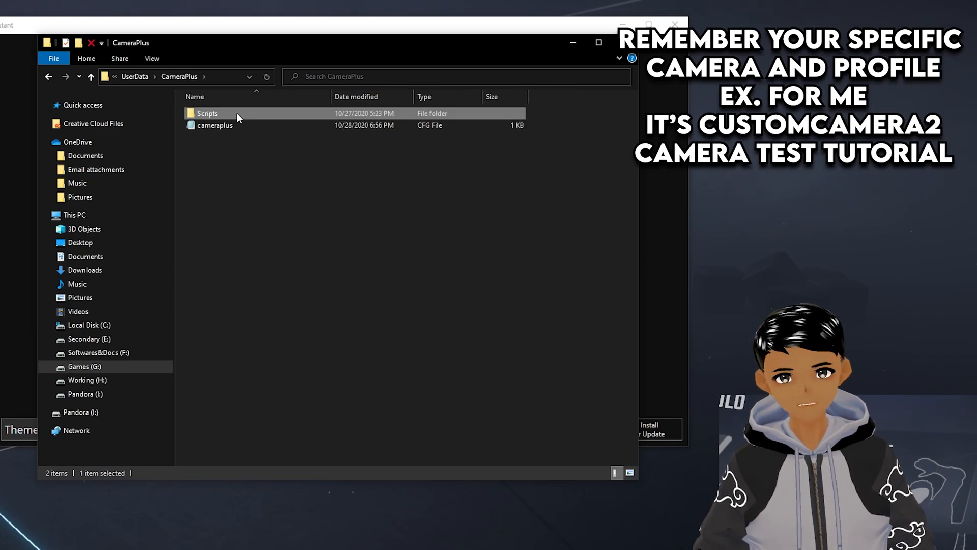
double_click(207, 113)
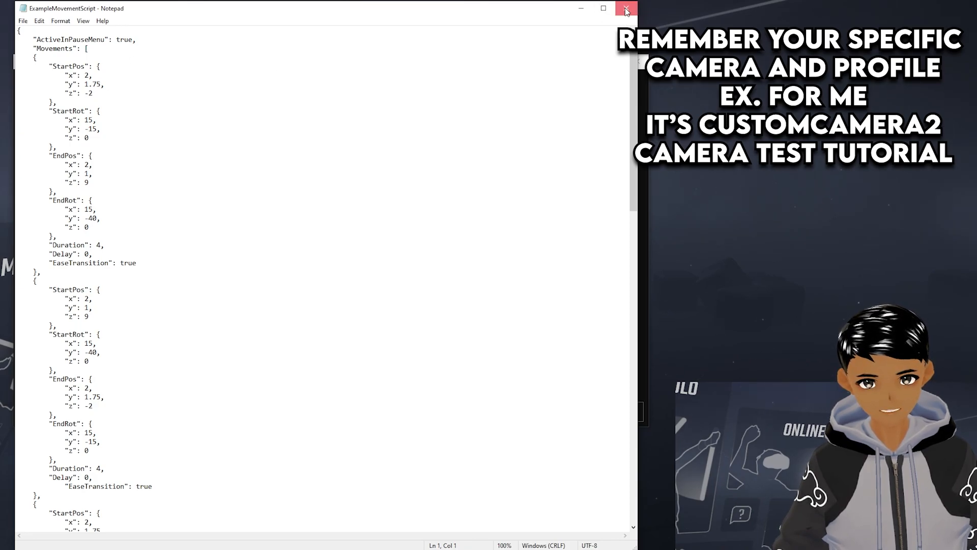
Close the example script and navigate into .cameraplus > Profiles > camera test tutorial to reach the camera cfg
left_click(626, 10)
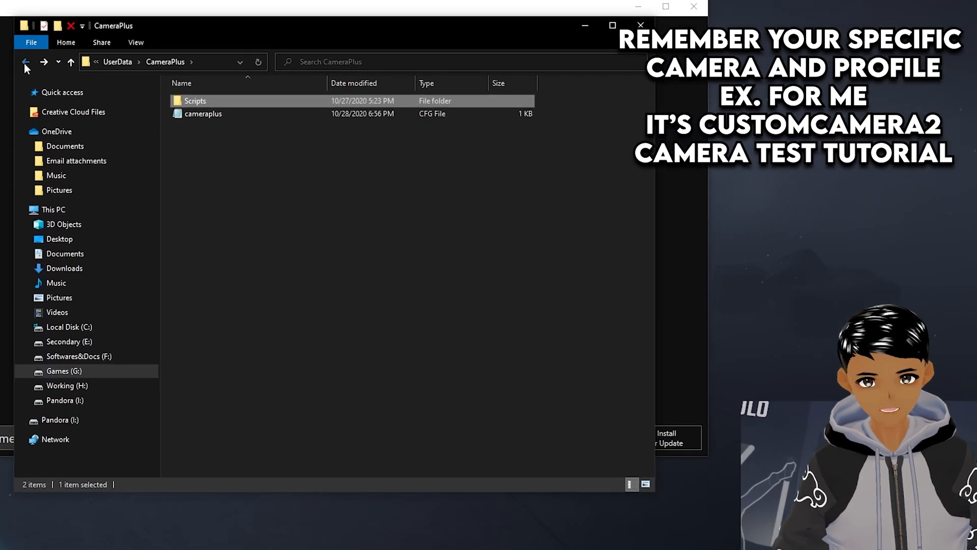
left_click(25, 62)
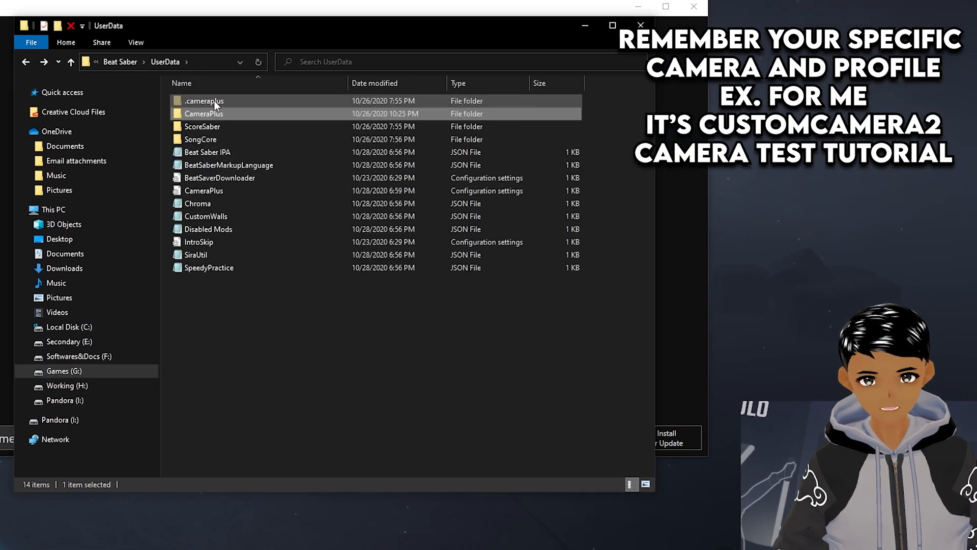
double_click(204, 101)
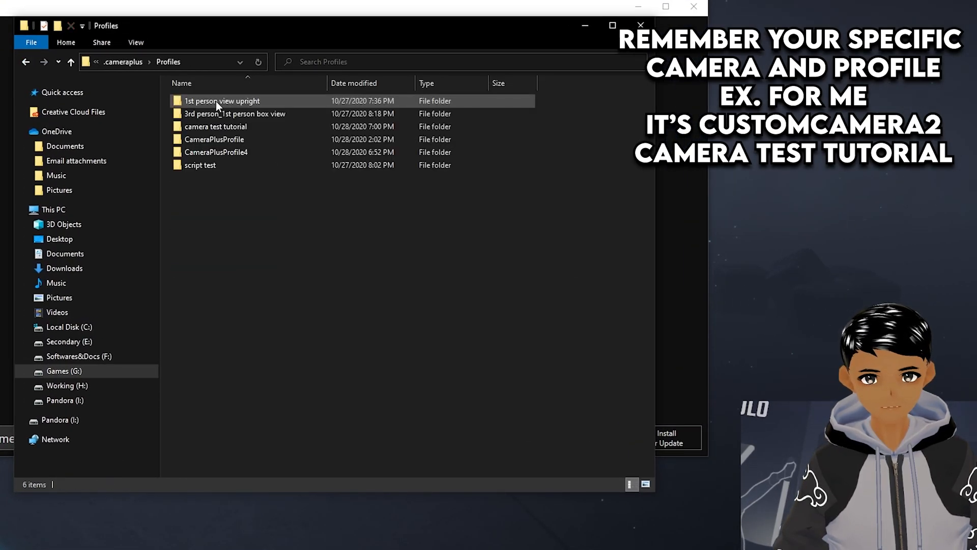
mouse_move(215, 126)
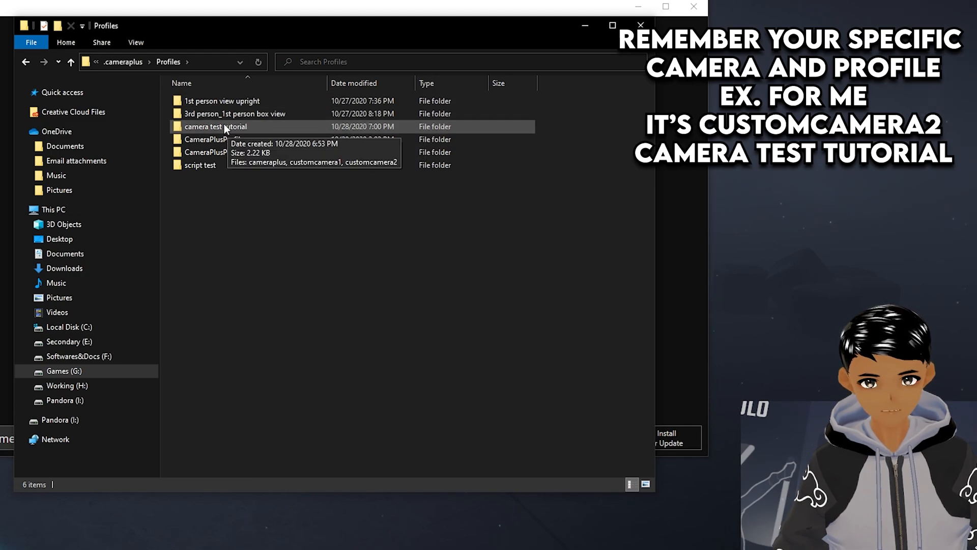
double_click(215, 127)
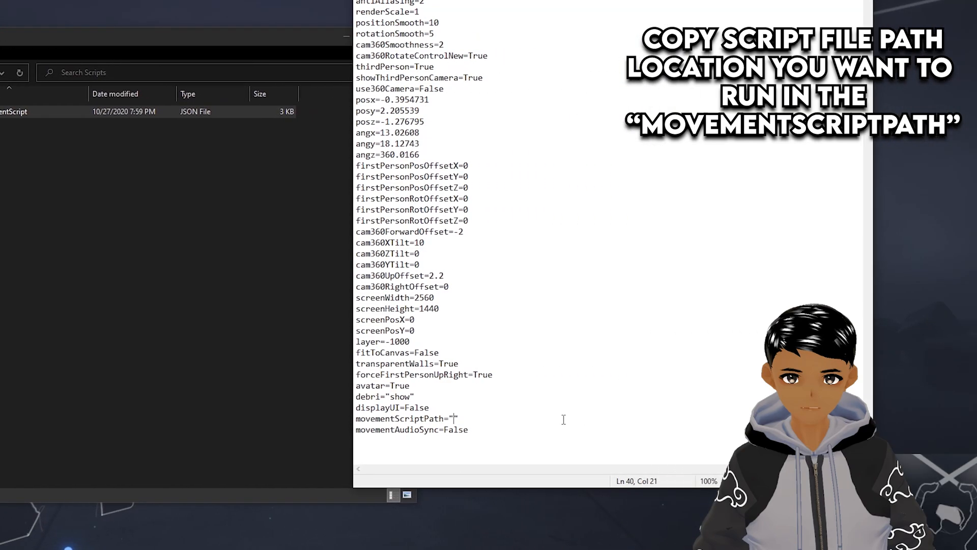
Fill movementScriptPath with the full Scripts folder path ending in ExampleMovementScript.json
type("G:\\Steam\\Steam files\\steamapps\\common\\Beat Saber\\UserData\\CameraPlus\\Scripts\\")
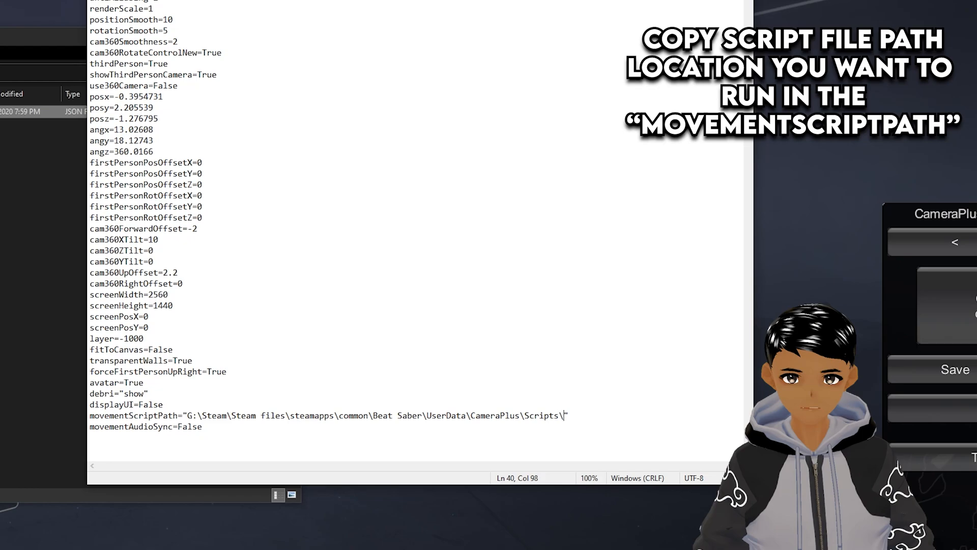
type("ExampleMovementScript\"")
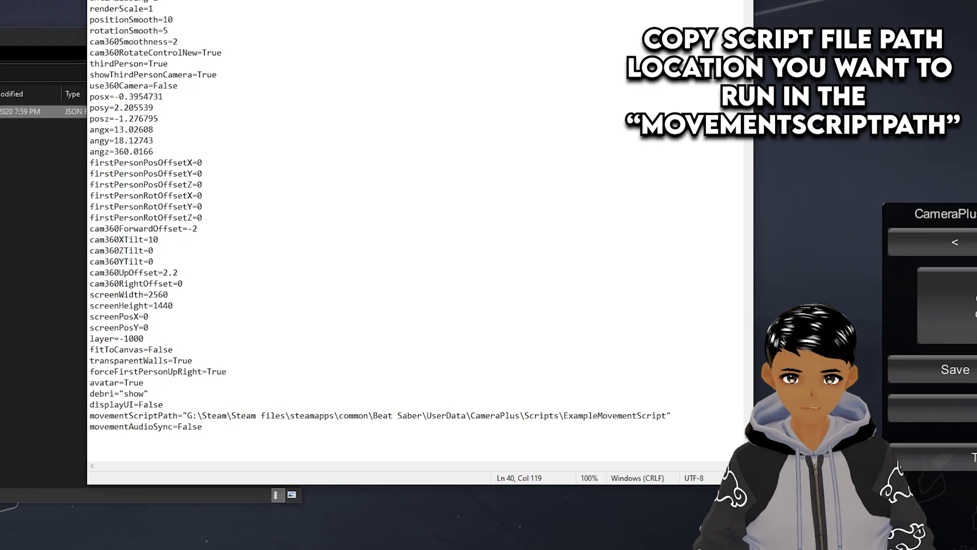
type(".jso")
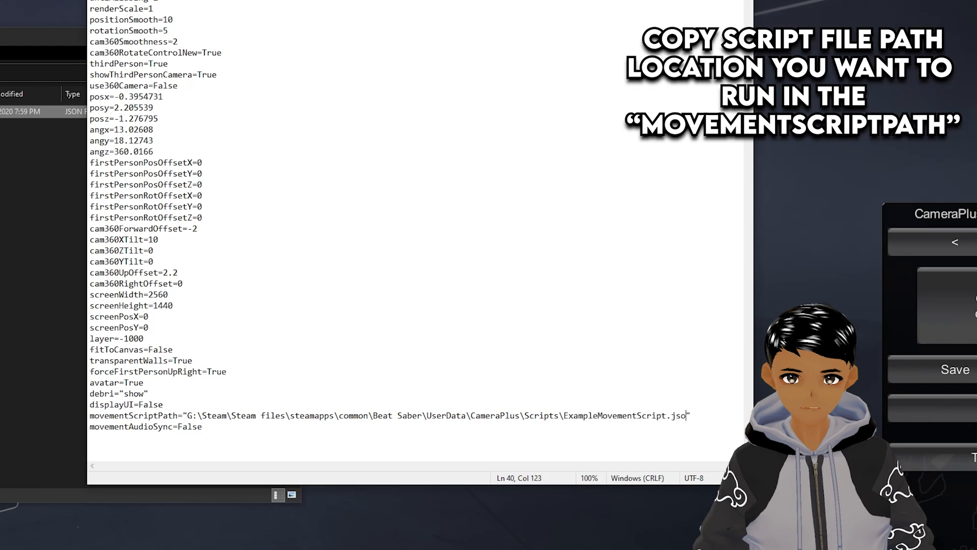
left_click(42, 30)
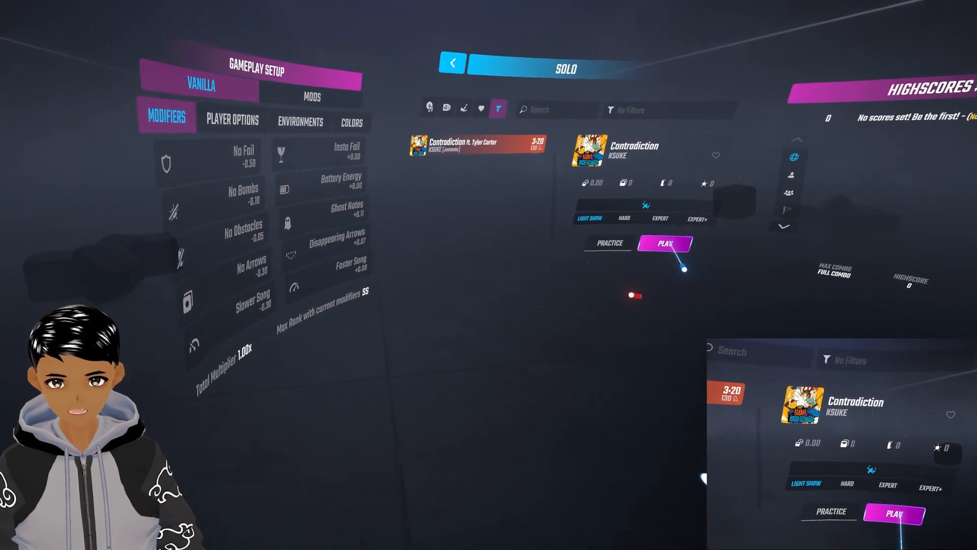
Start the song Contradiction to watch the scripted camera movement in play
left_click(665, 242)
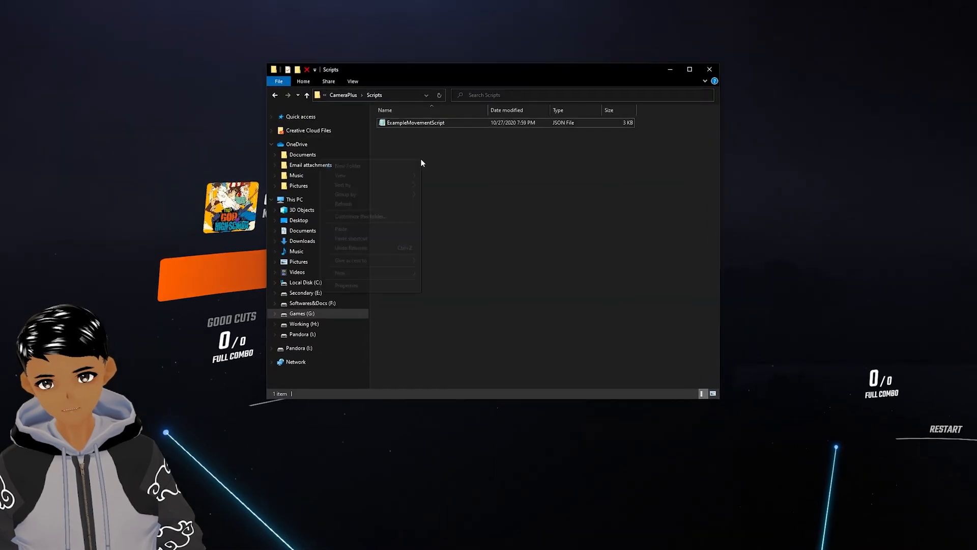
Paste a copy of the example script and set its StartPos x to 3 and StartRot x to 20
left_click(342, 229)
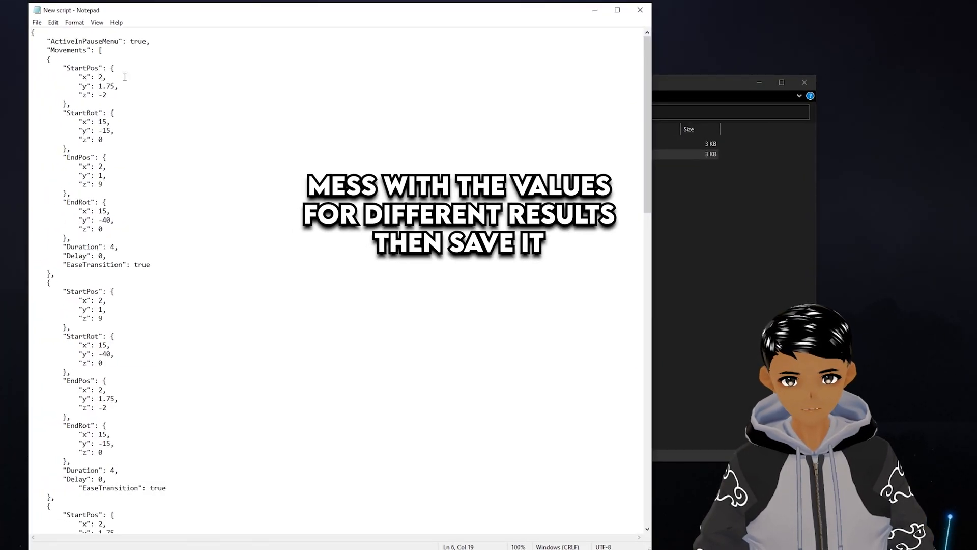
type("3")
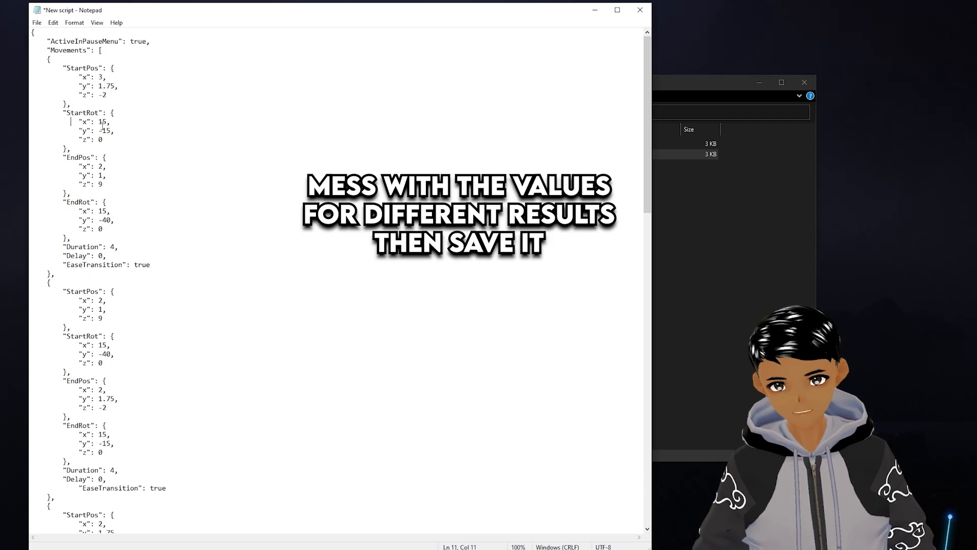
type("20")
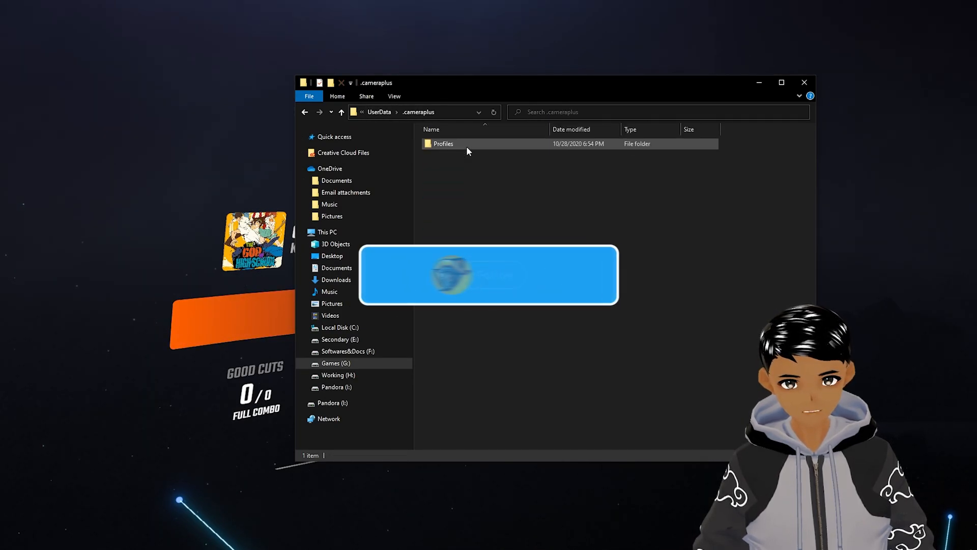
Edit customcamera2's config so movementScriptPath ends in New script.json, then save it
double_click(443, 144)
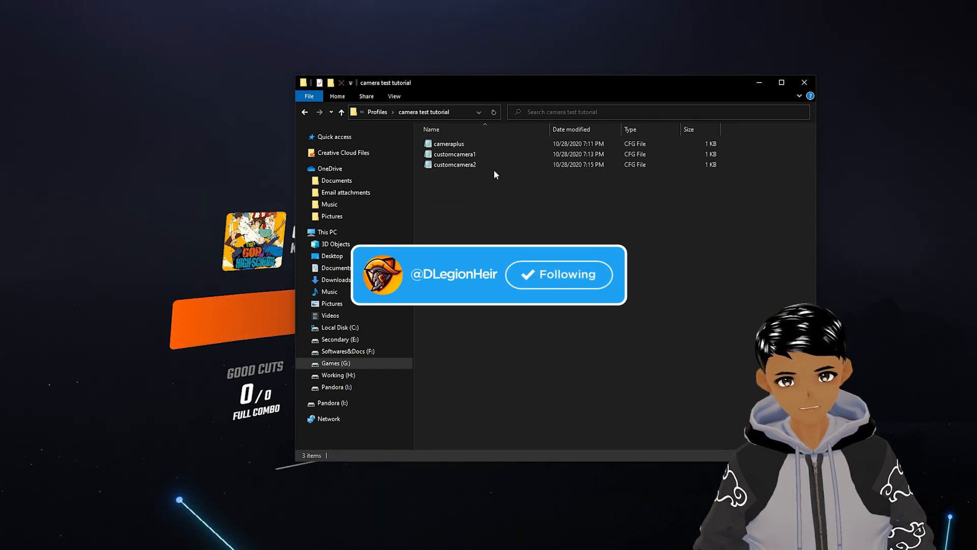
left_click(467, 164)
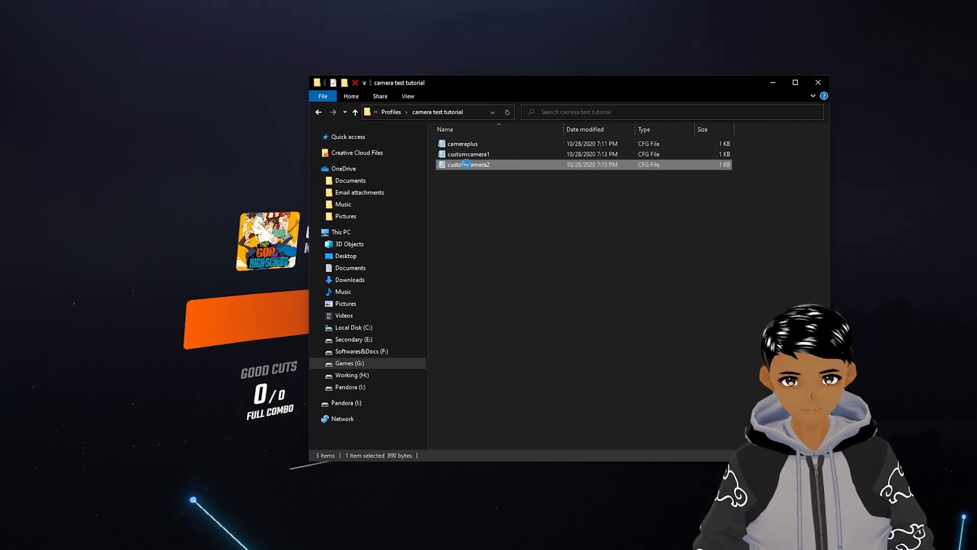
double_click(468, 164)
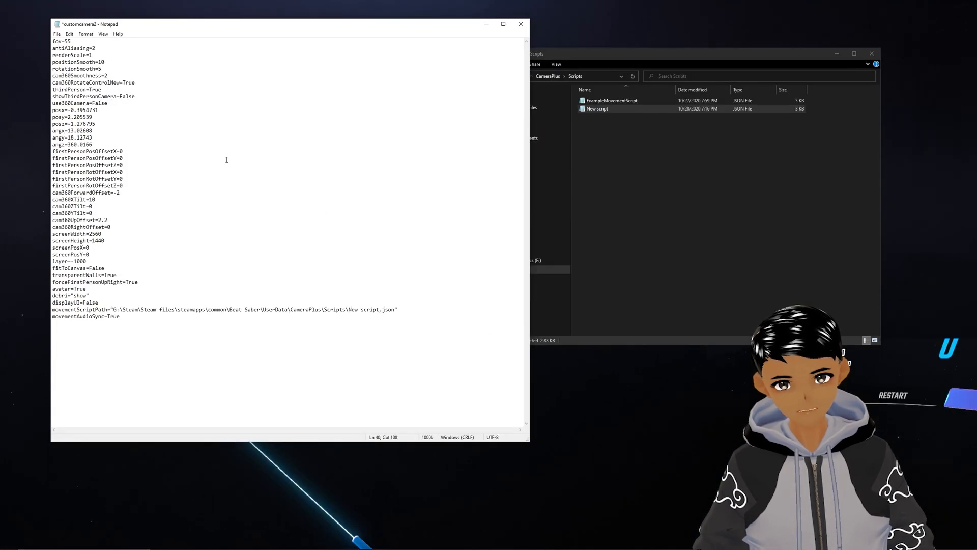
left_click(57, 34)
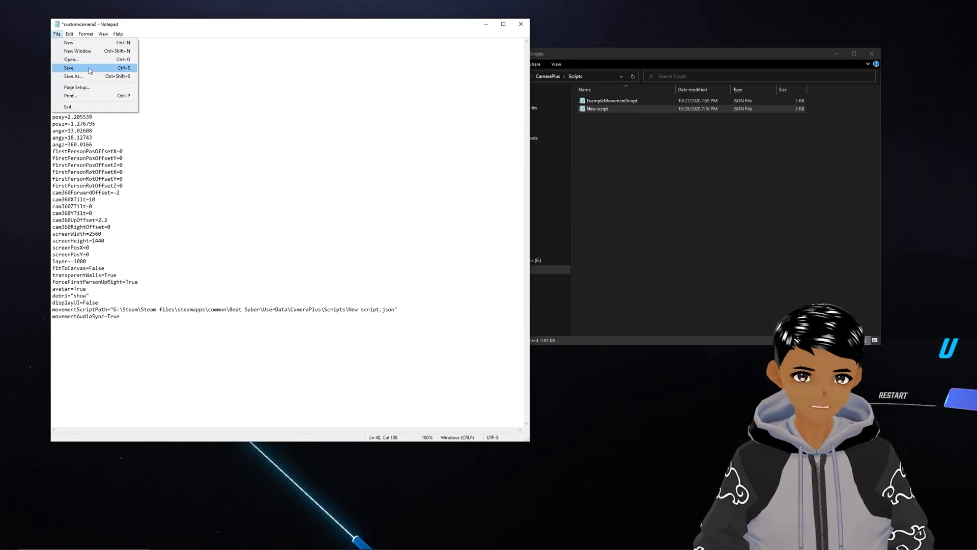